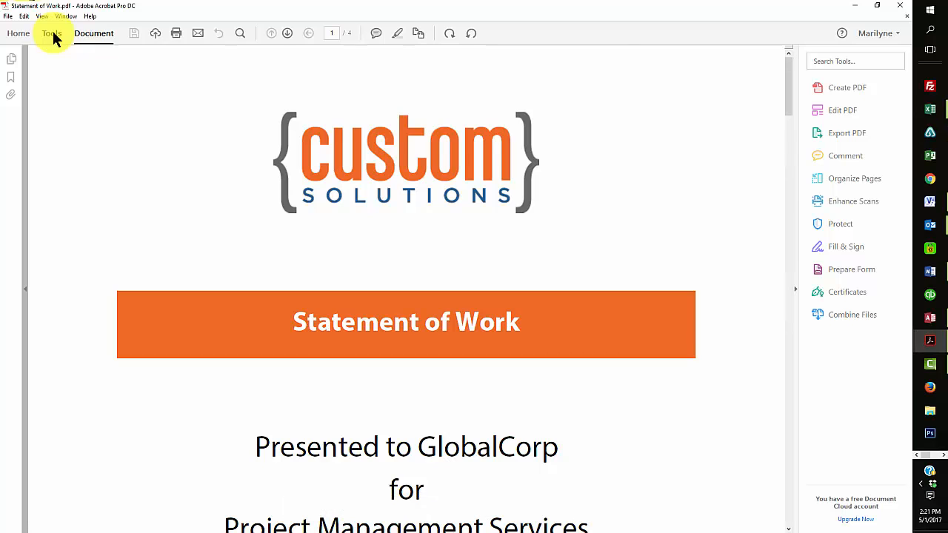
Show Acrobat's Tools center and open the account menu.
left_click(51, 33)
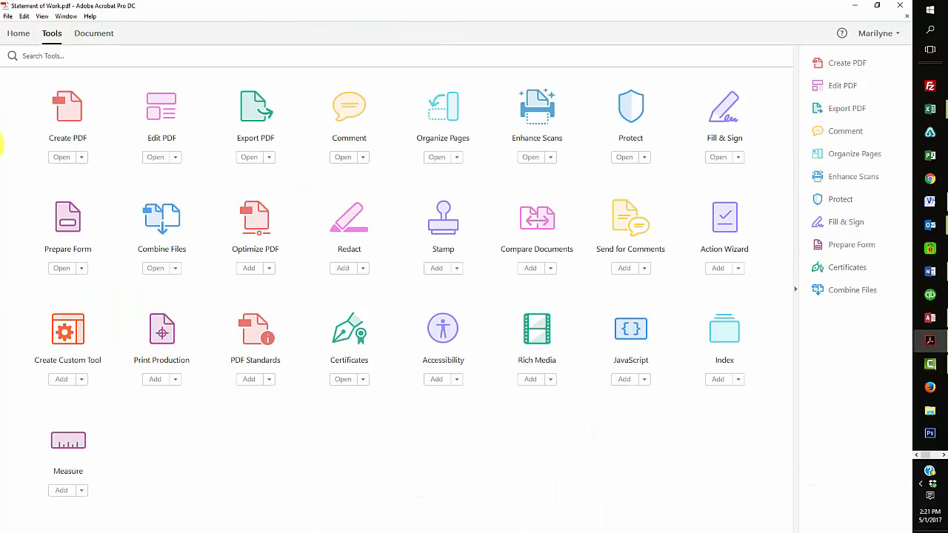
mouse_move(255, 448)
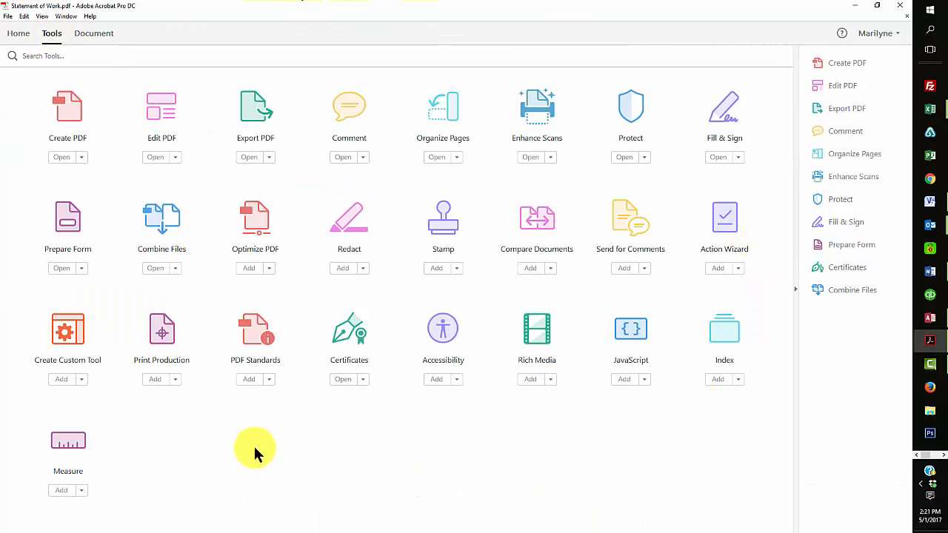
mouse_move(744, 505)
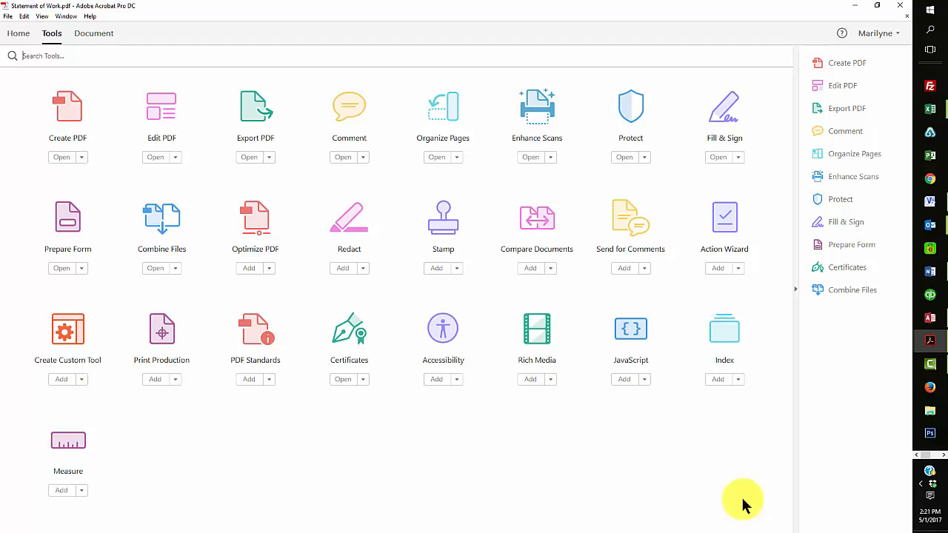
mouse_move(741, 489)
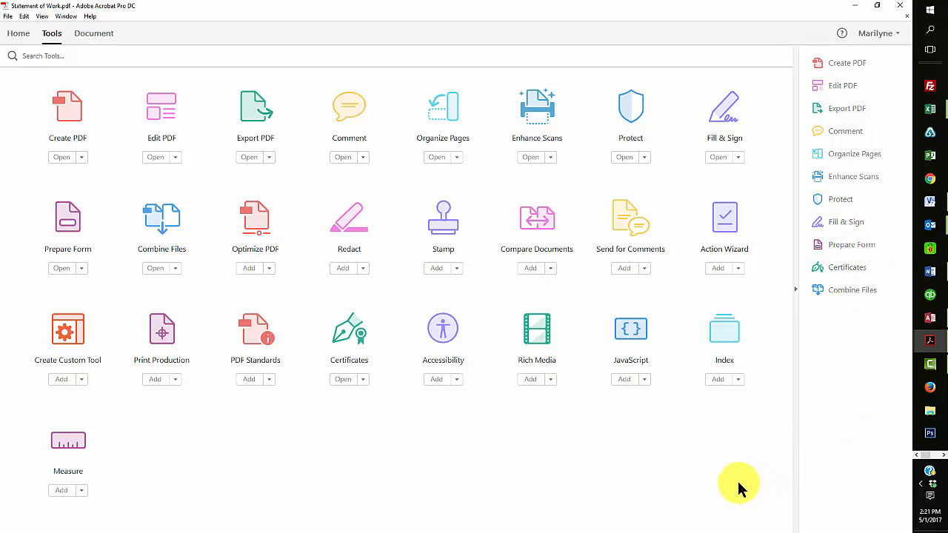
left_click(876, 33)
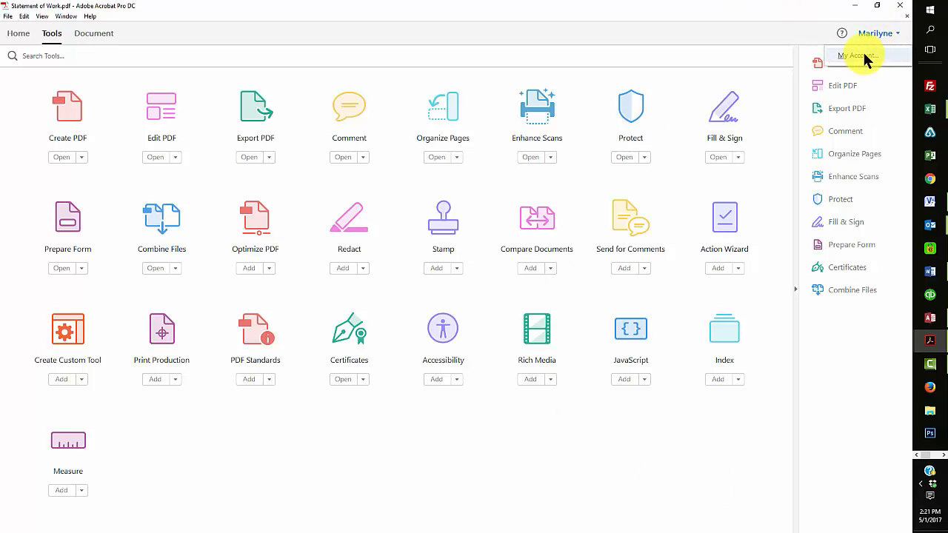
Go to My Account and sign in to the Adobe ID account with the password.
left_click(859, 56)
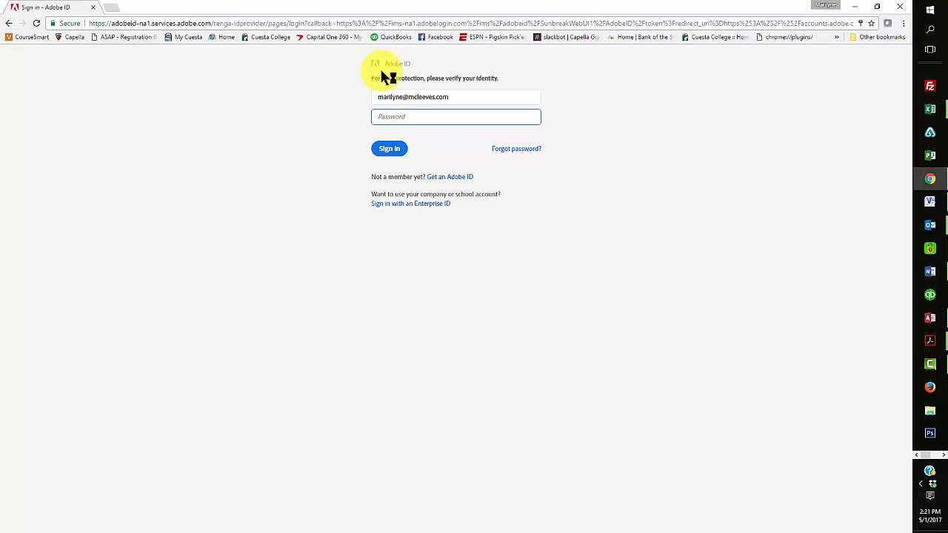
left_click(455, 116)
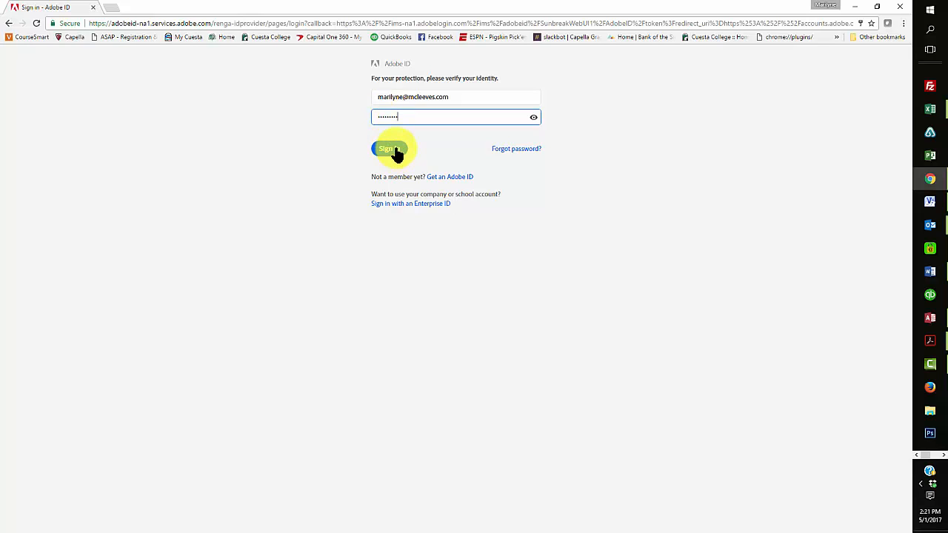
left_click(386, 149)
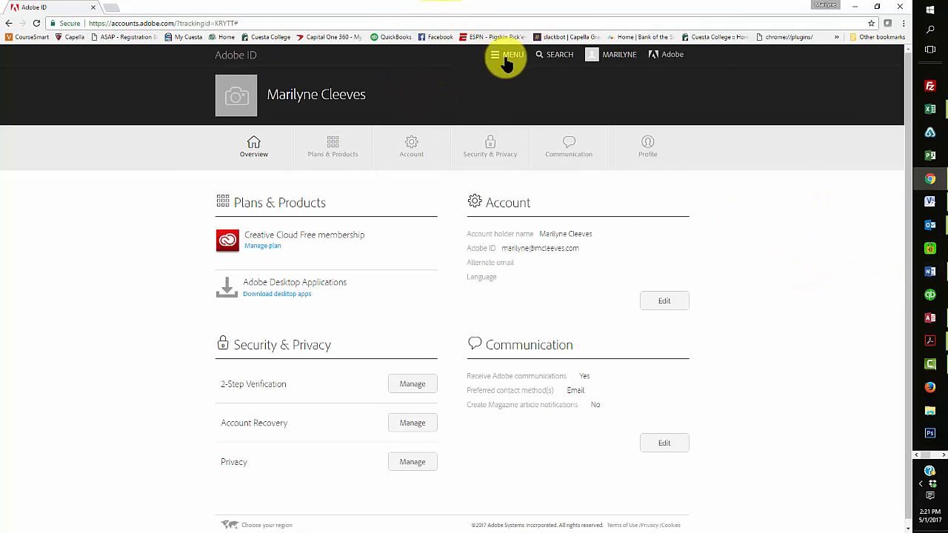
Go from Adobe.com's Sign free-trial page to the existing-account sign-in page.
left_click(507, 55)
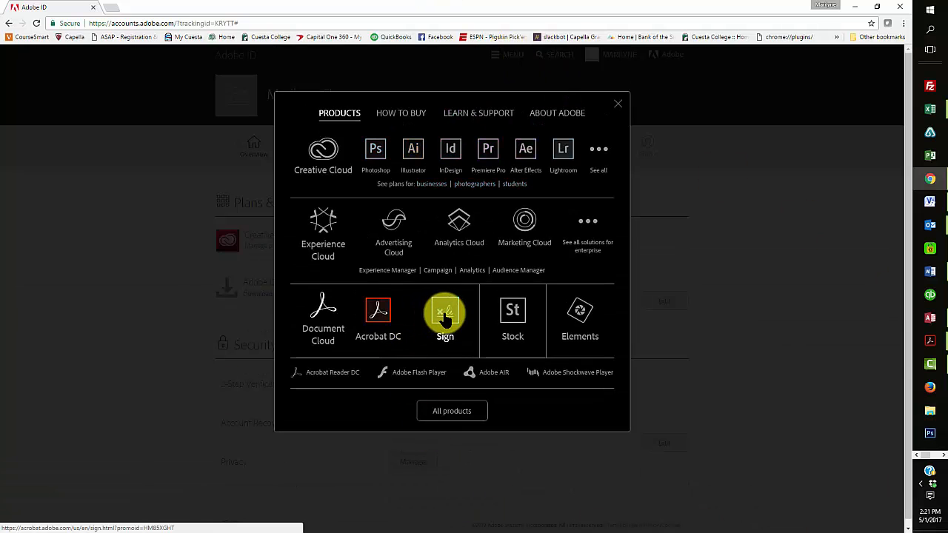
left_click(445, 315)
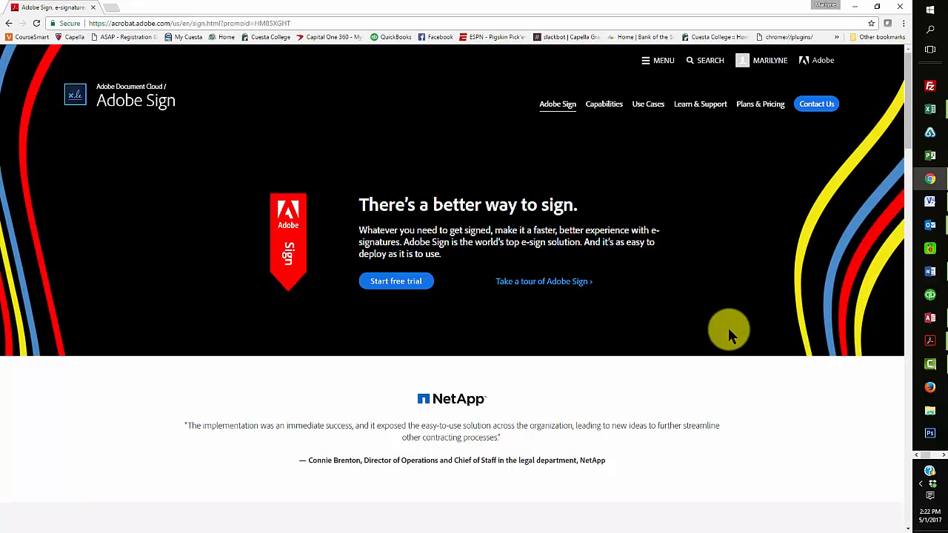
mouse_move(395, 280)
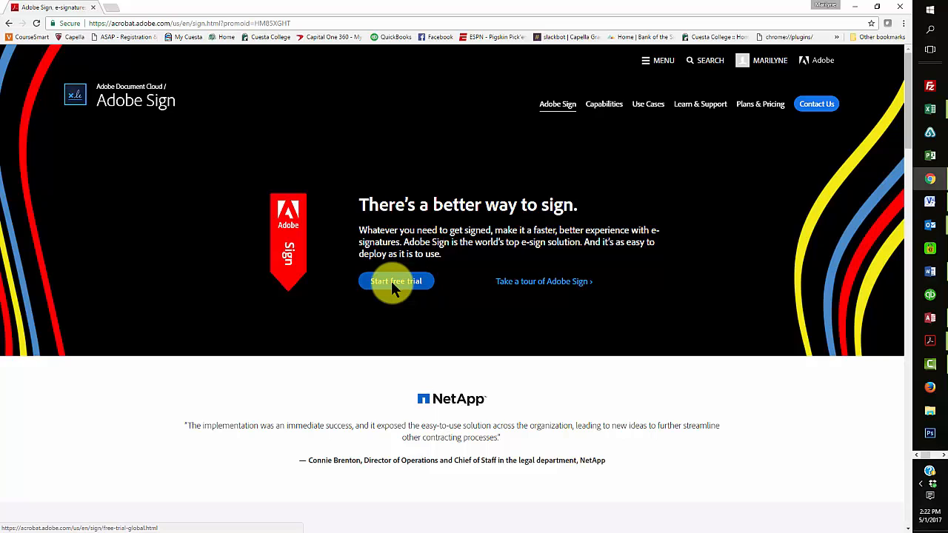
left_click(396, 280)
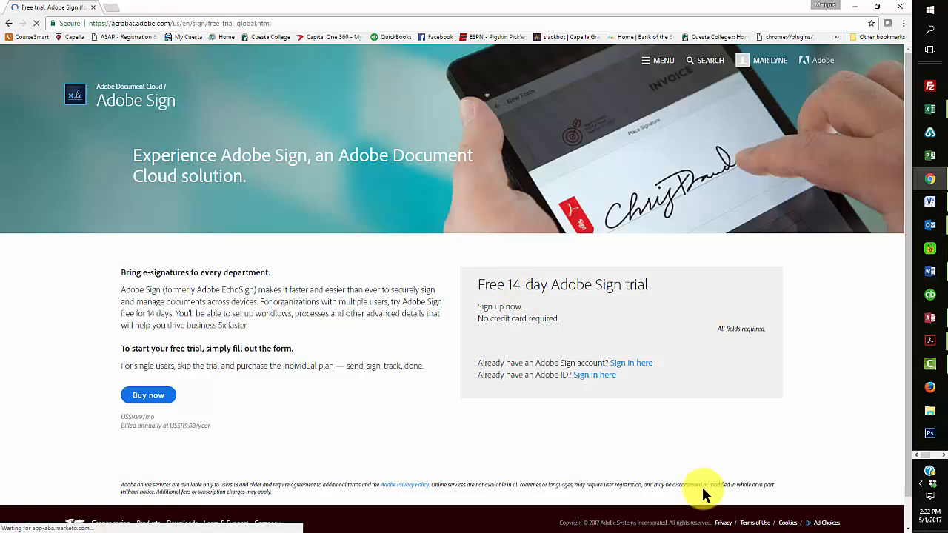
scroll("down", 3)
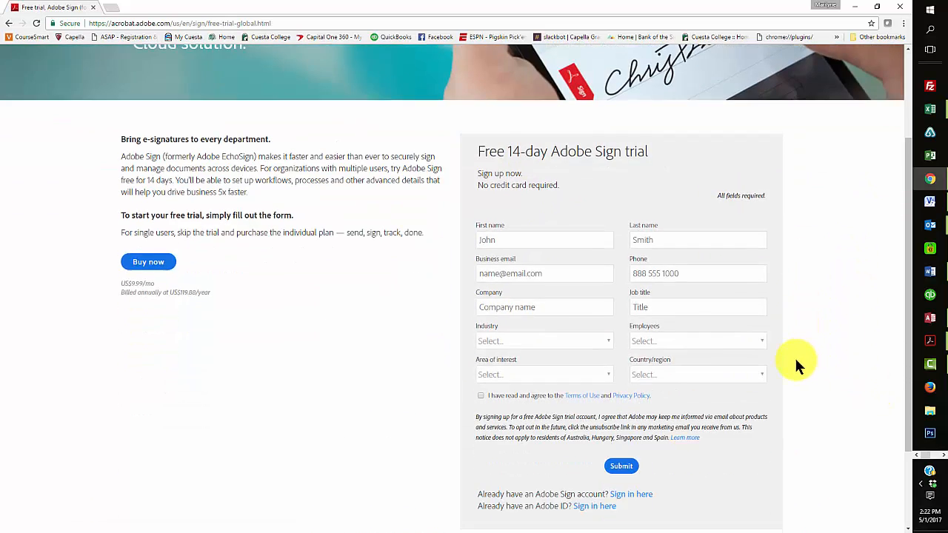
scroll("down", 3)
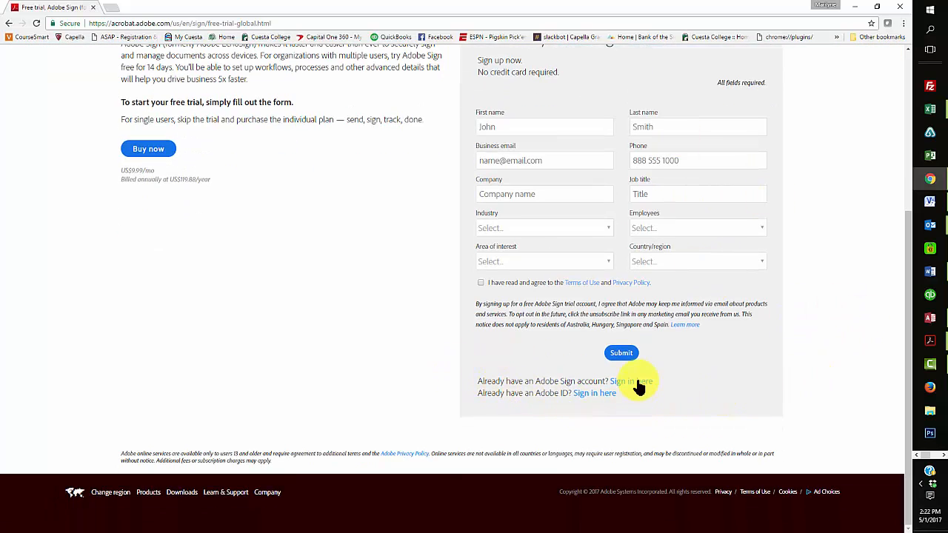
left_click(629, 380)
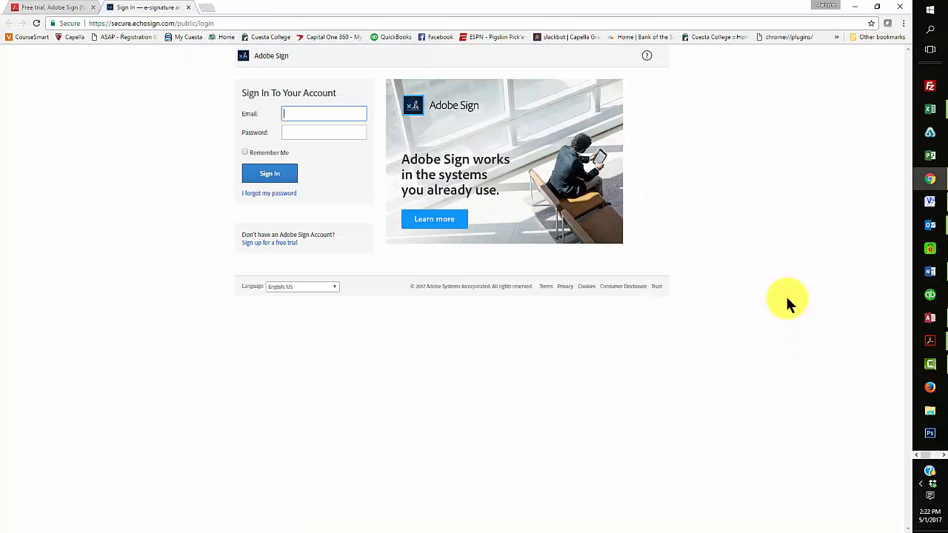
mouse_move(777, 237)
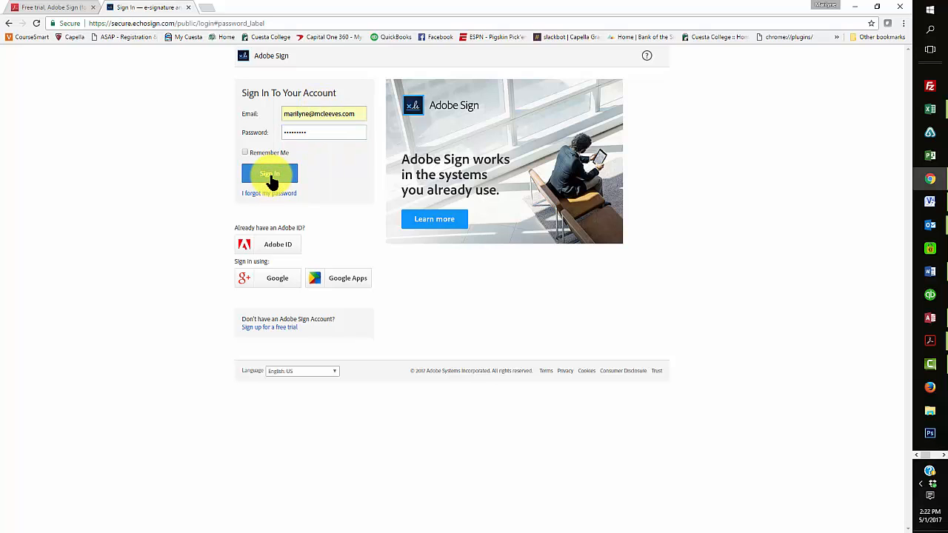
Submit the email and password to reach the Adobe Sign dashboard.
left_click(270, 175)
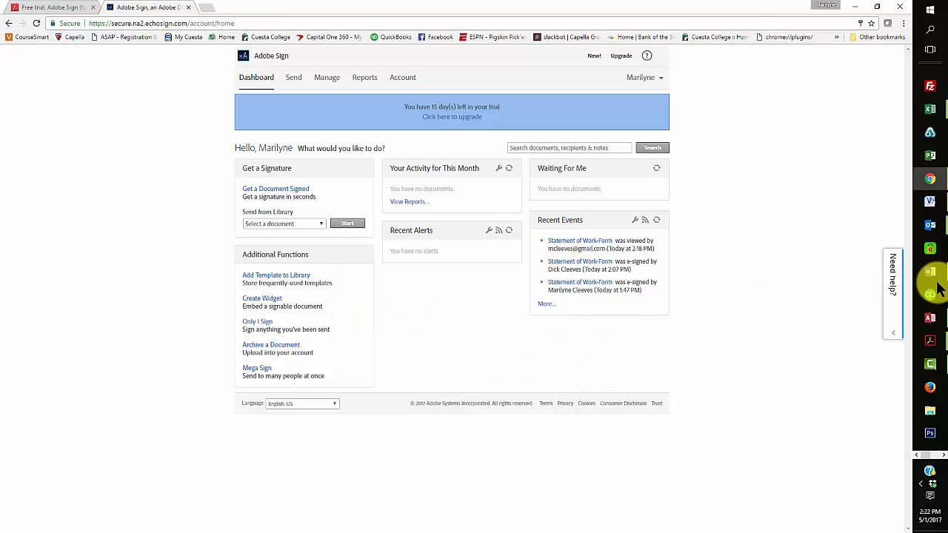
mouse_move(778, 407)
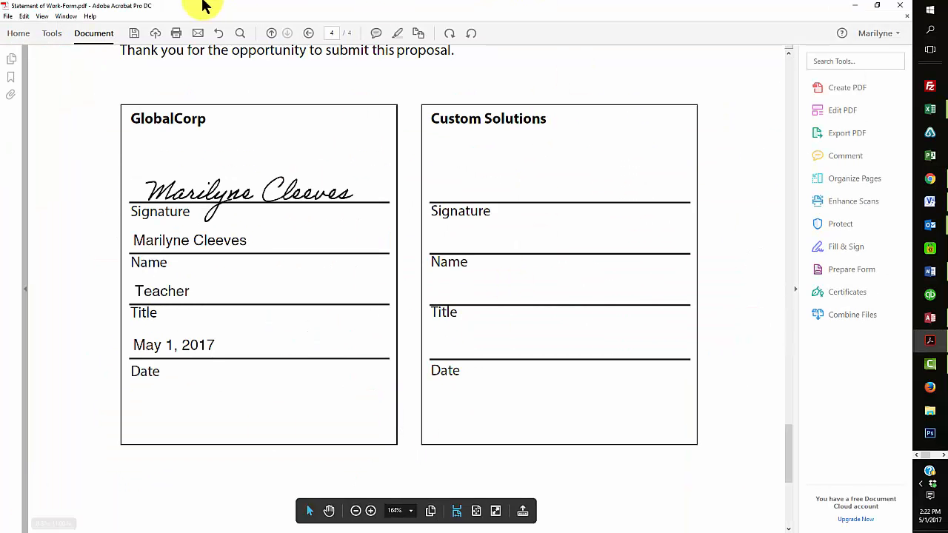
Switch to the unsigned Statement of Work.pdf and scroll to its Authorization and Signature page.
left_click(66, 16)
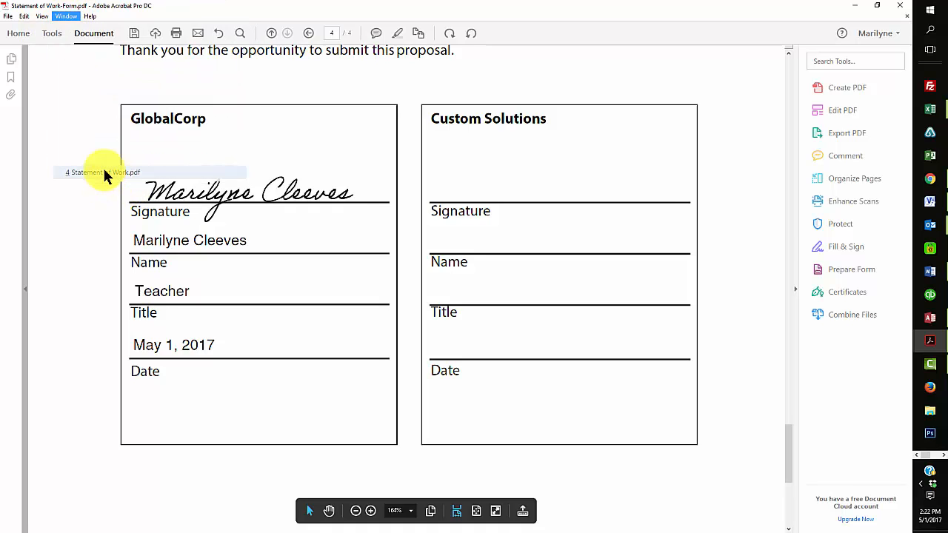
left_click(51, 32)
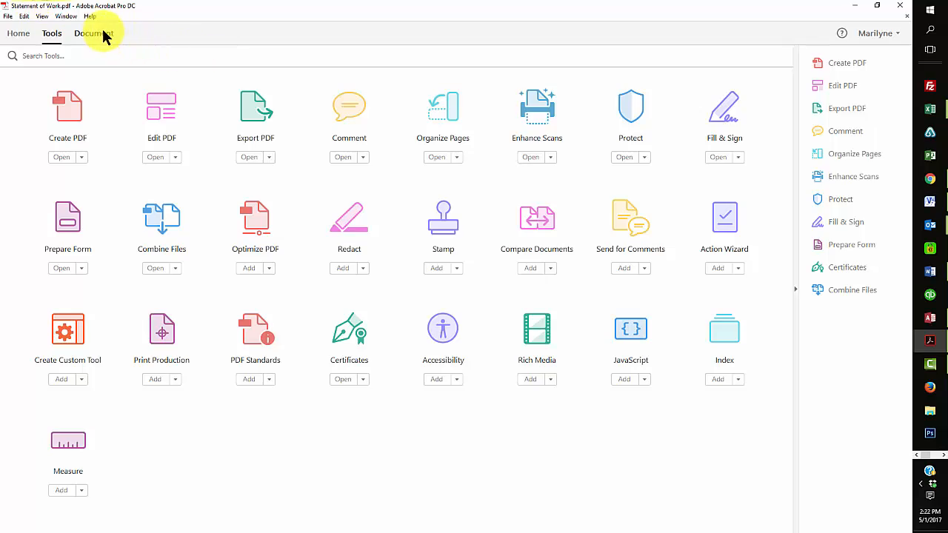
left_click(94, 33)
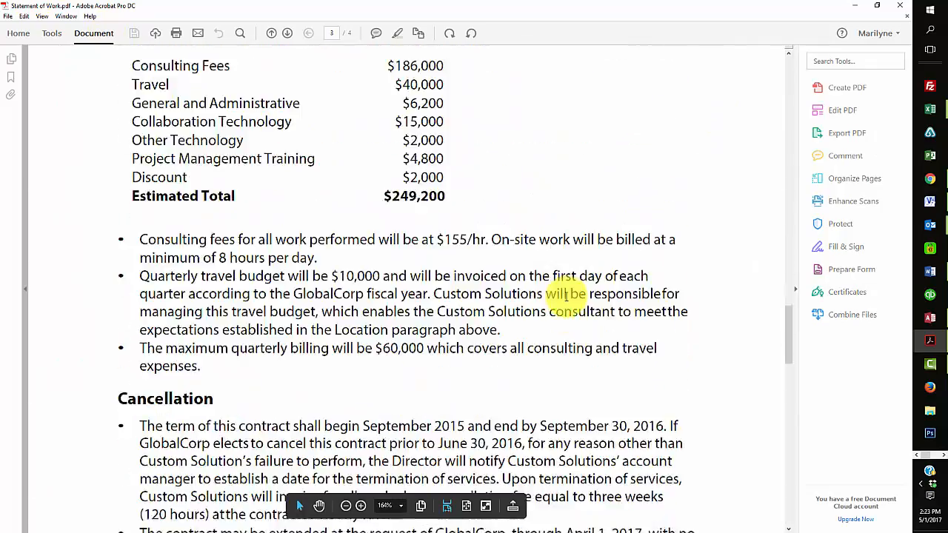
scroll("down", 3)
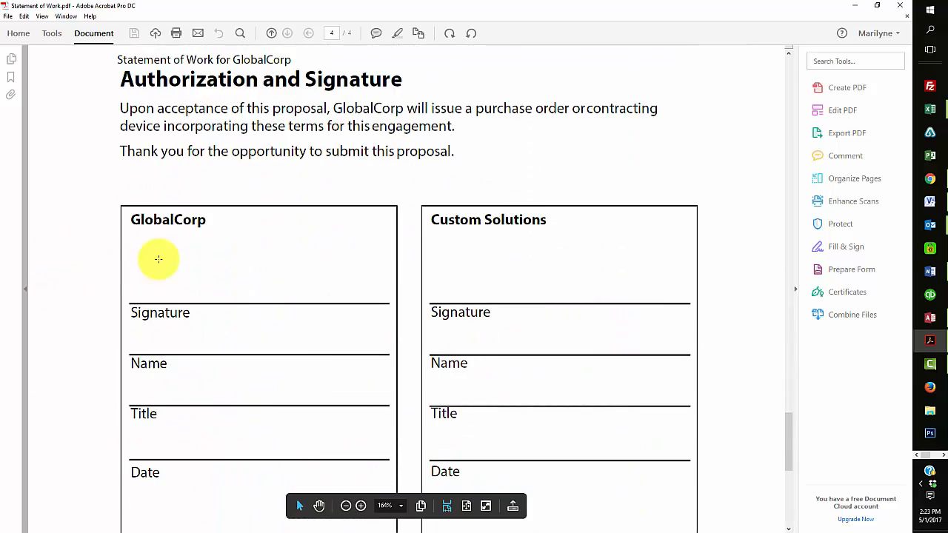
mouse_move(636, 297)
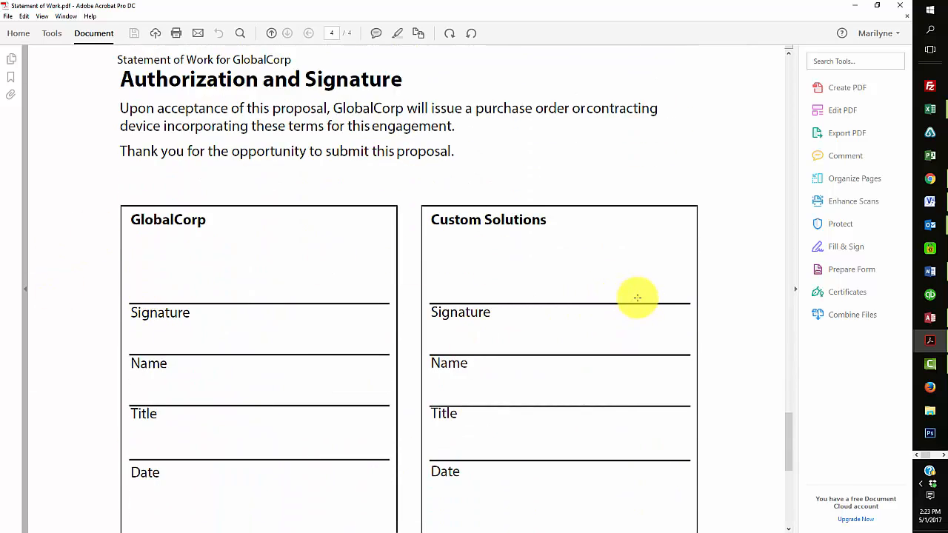
mouse_move(154, 290)
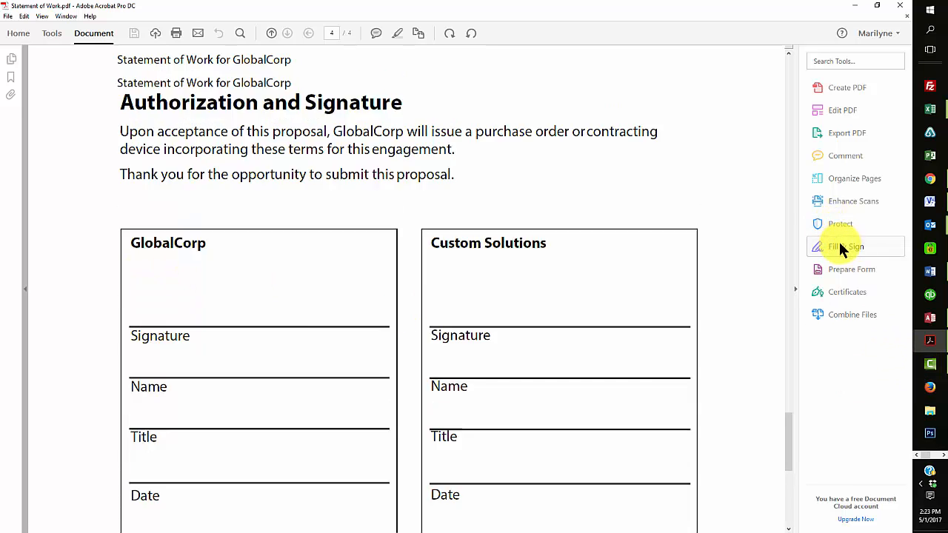
Use Fill & Sign to type the GlobalCorp name and title Cuesta College Instructor.
left_click(847, 247)
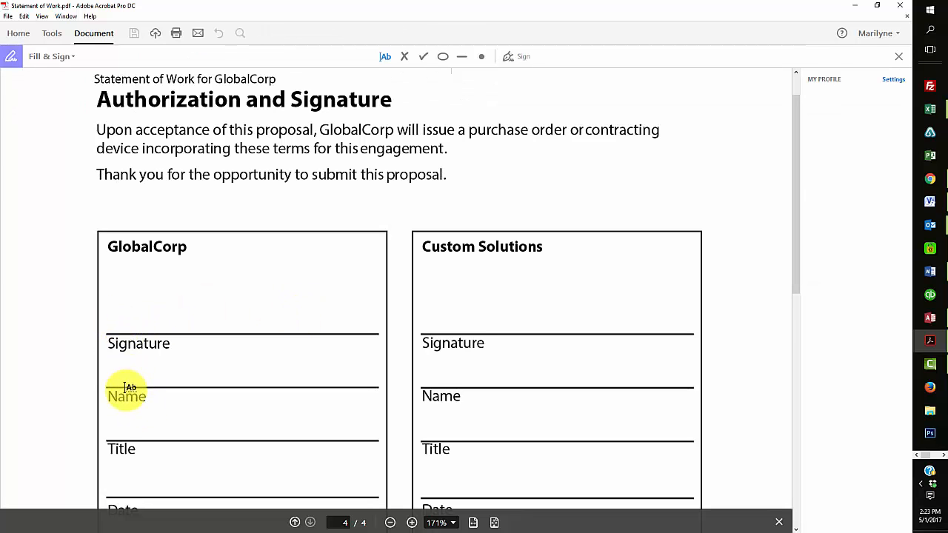
left_click(125, 385)
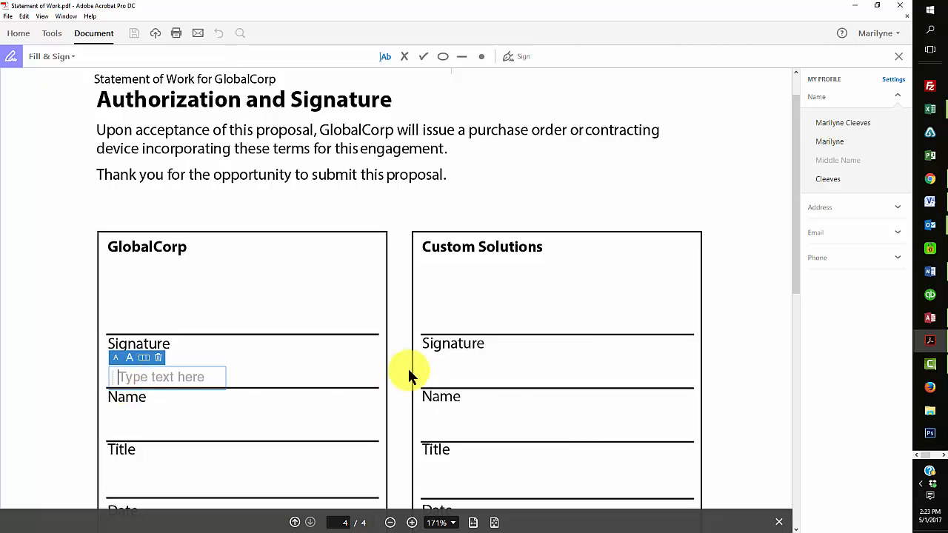
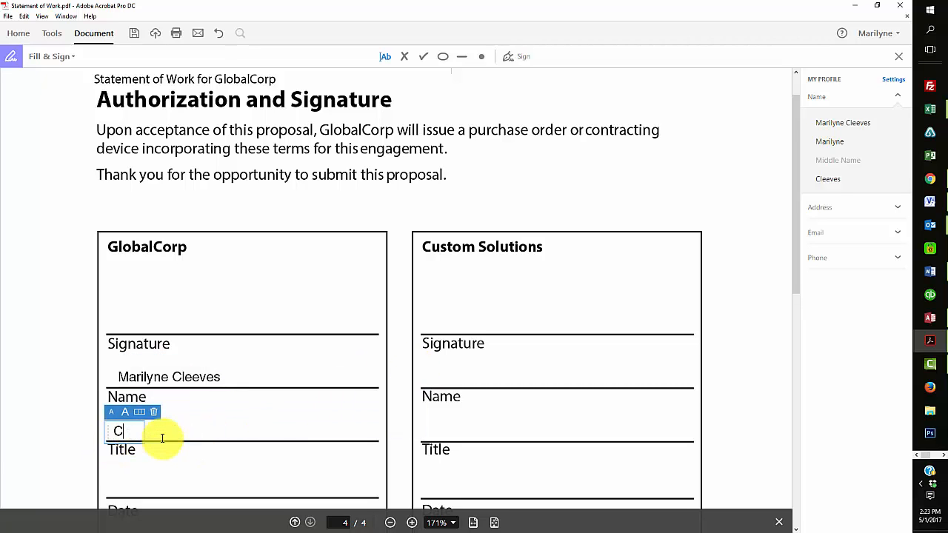
type("uesta College Instructor")
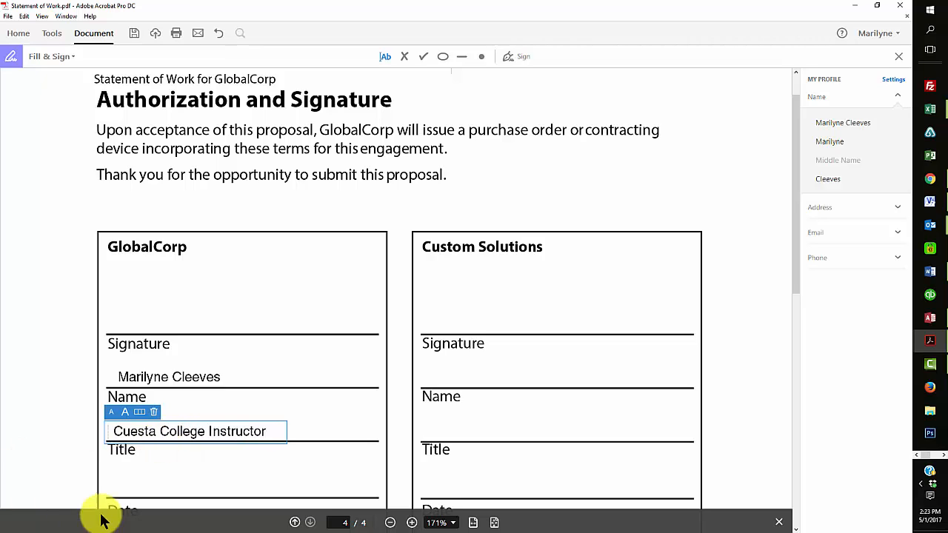
Type May 1, 2017 on the GlobalCorp Date line.
left_click(171, 487)
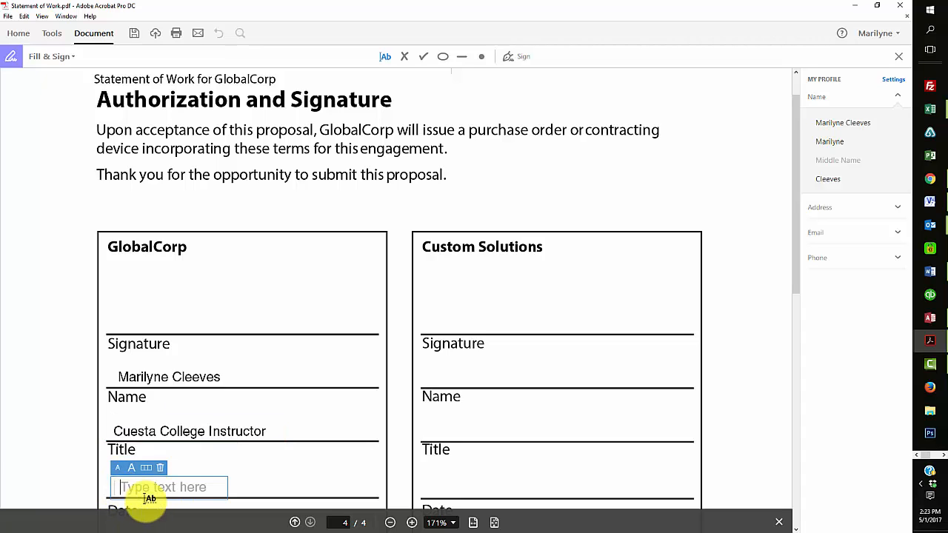
type("May 1,")
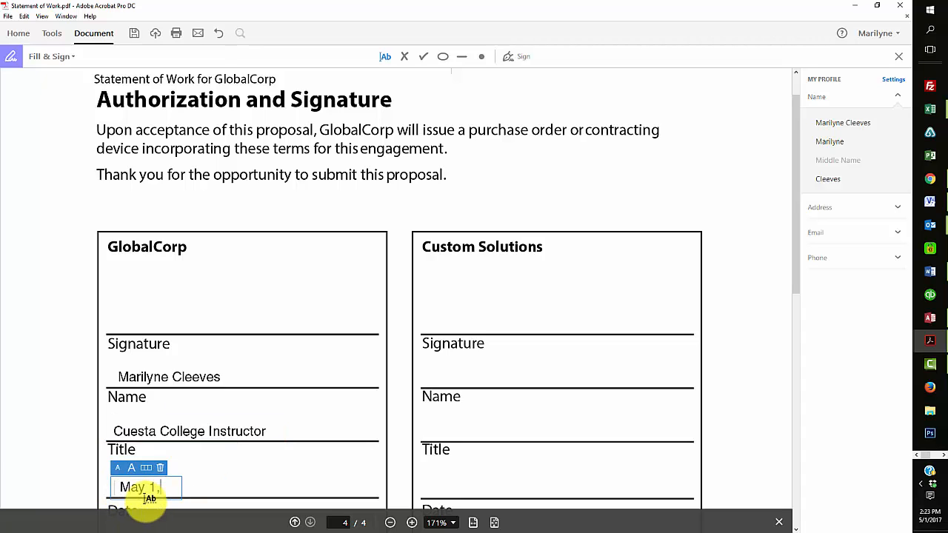
type("2017")
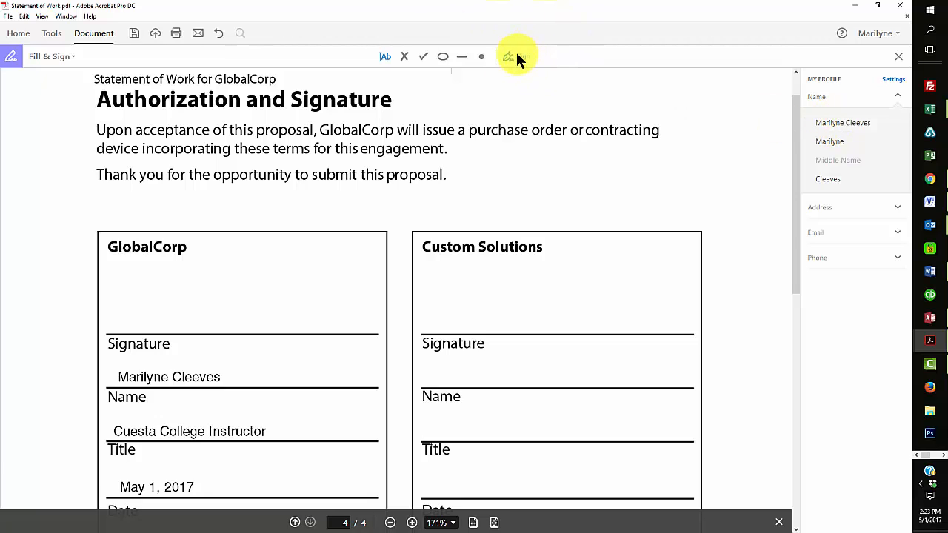
Place the saved handwritten signature on the GlobalCorp Signature line.
left_click(508, 56)
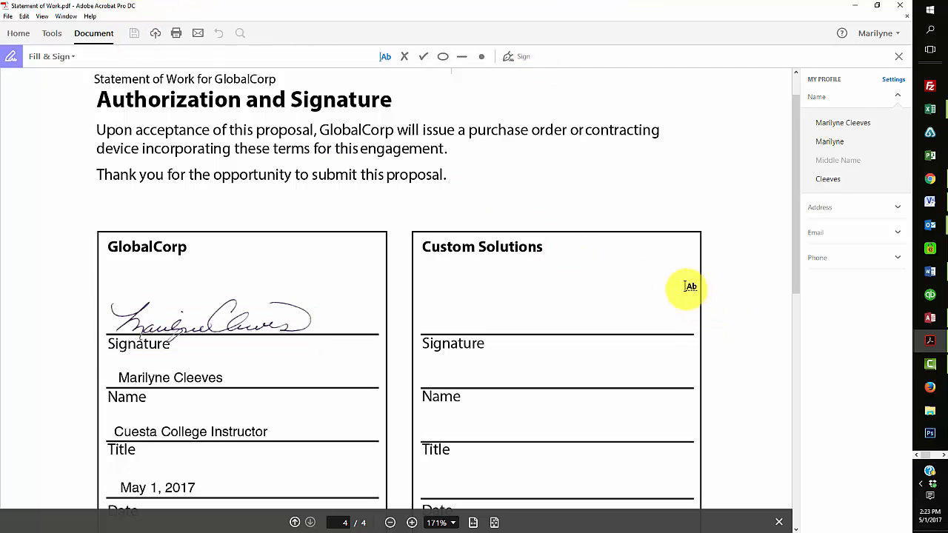
mouse_move(611, 301)
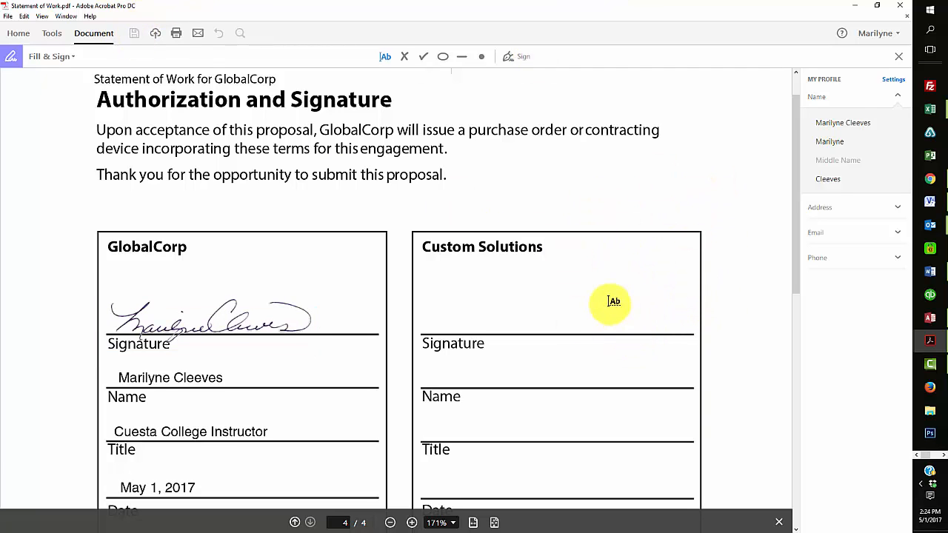
scroll("down", 3)
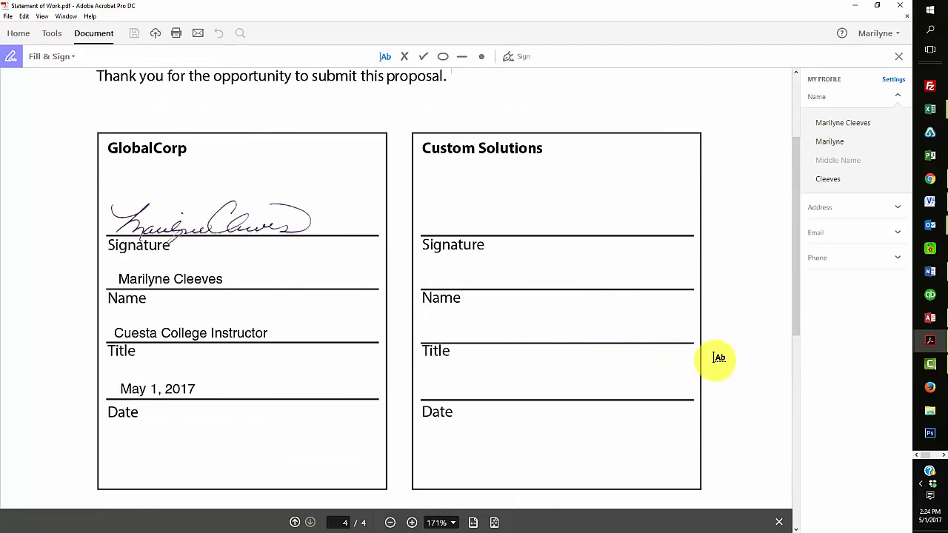
mouse_move(907, 11)
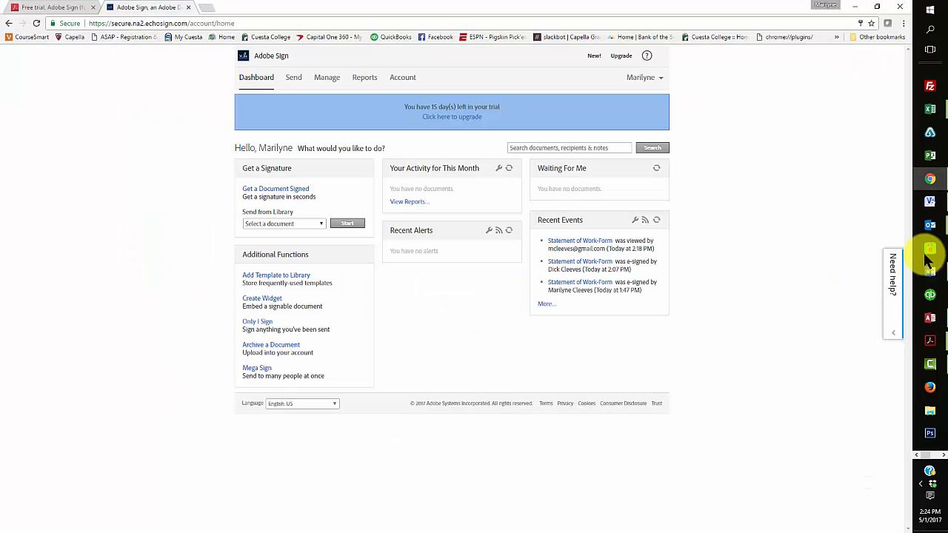
mouse_move(265, 196)
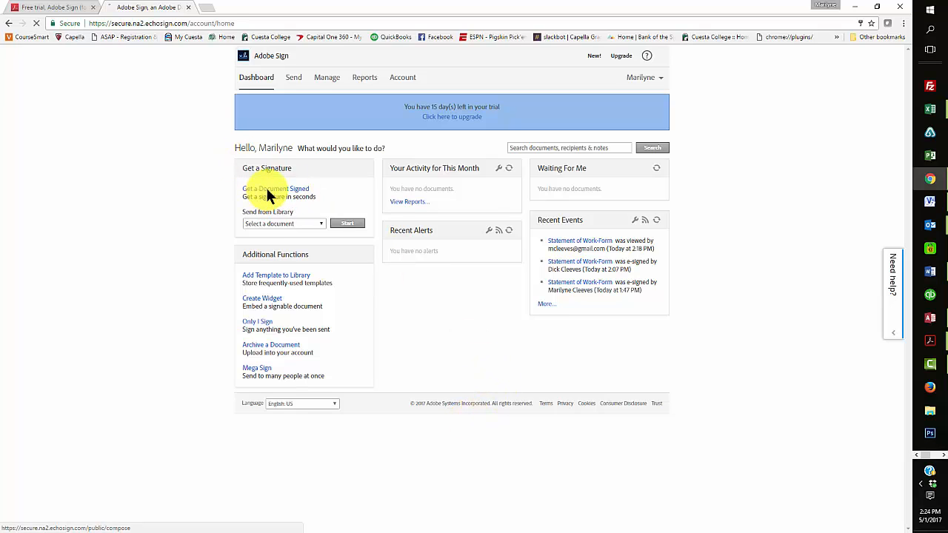
Start Get a Document Signed and pick the suggested recipient email address.
left_click(275, 188)
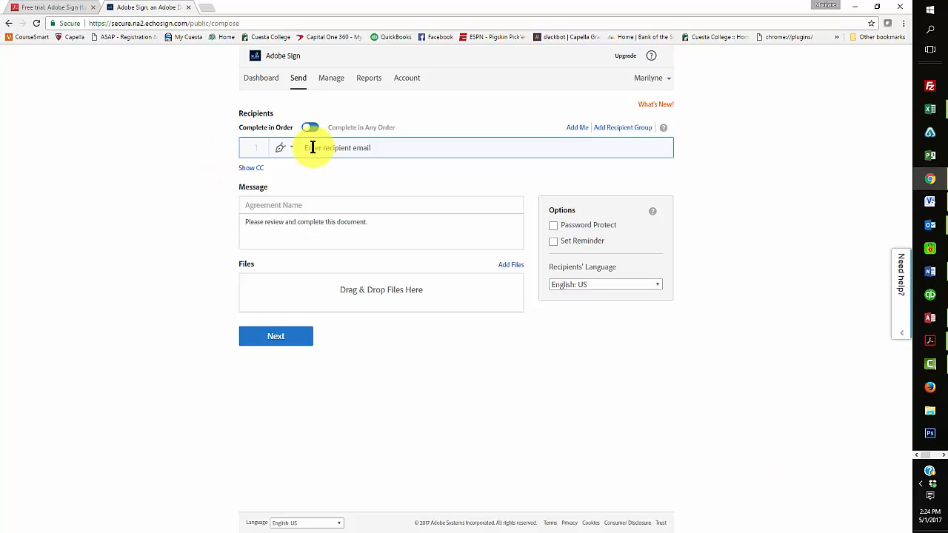
type("m")
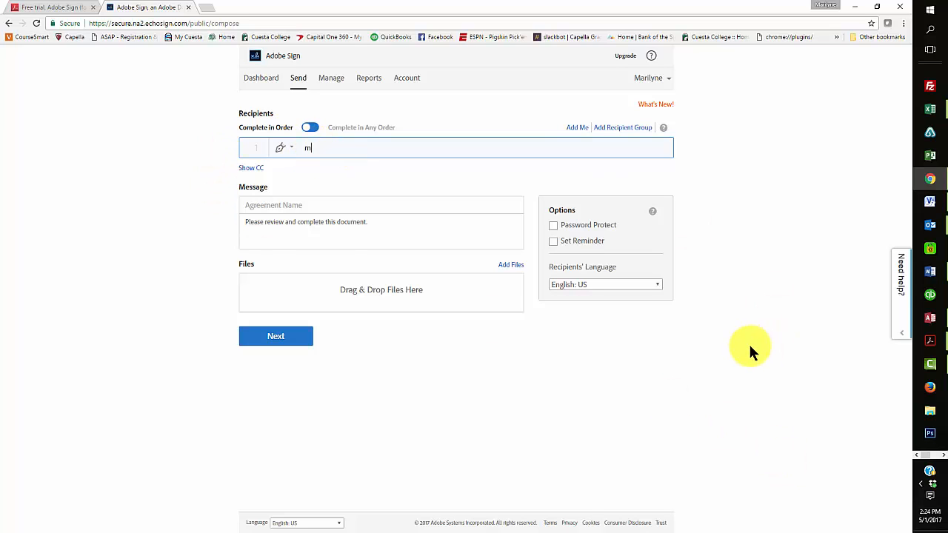
type("m")
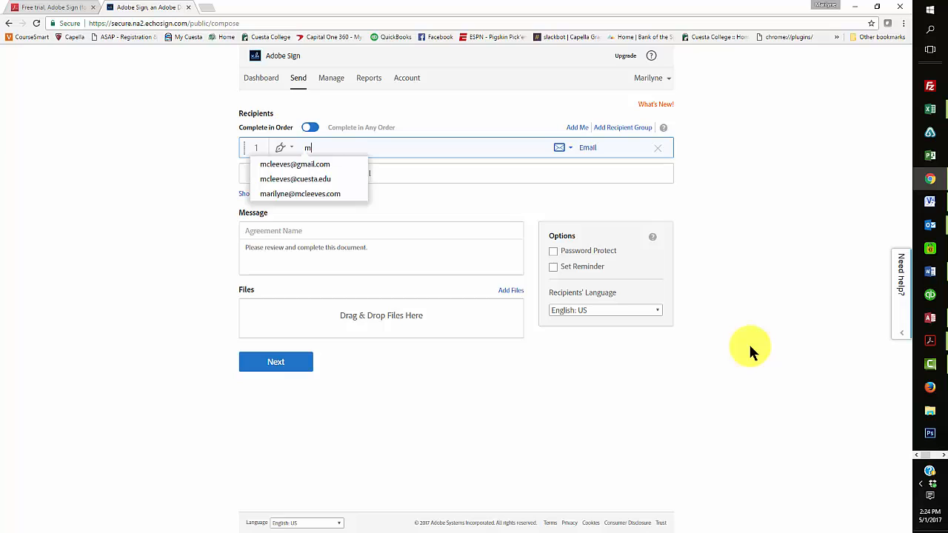
mouse_move(311, 178)
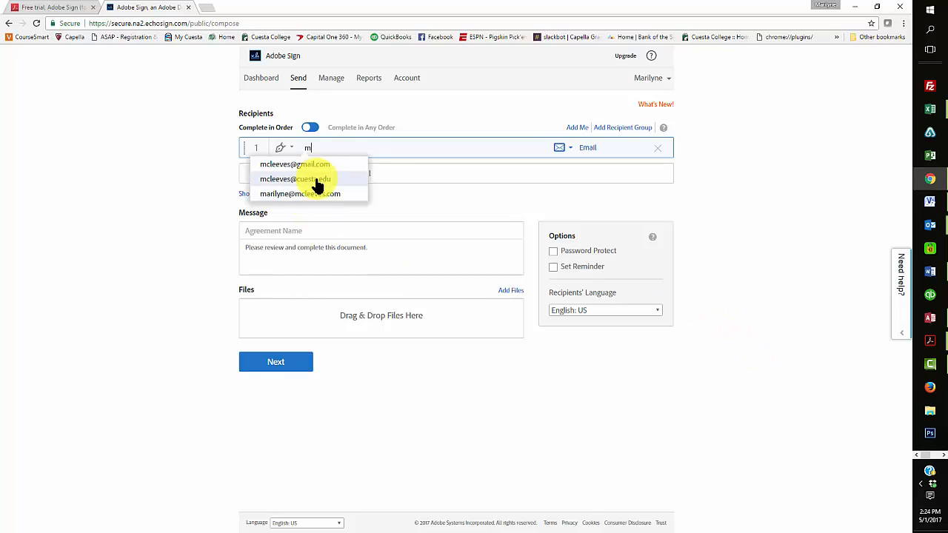
left_click(295, 178)
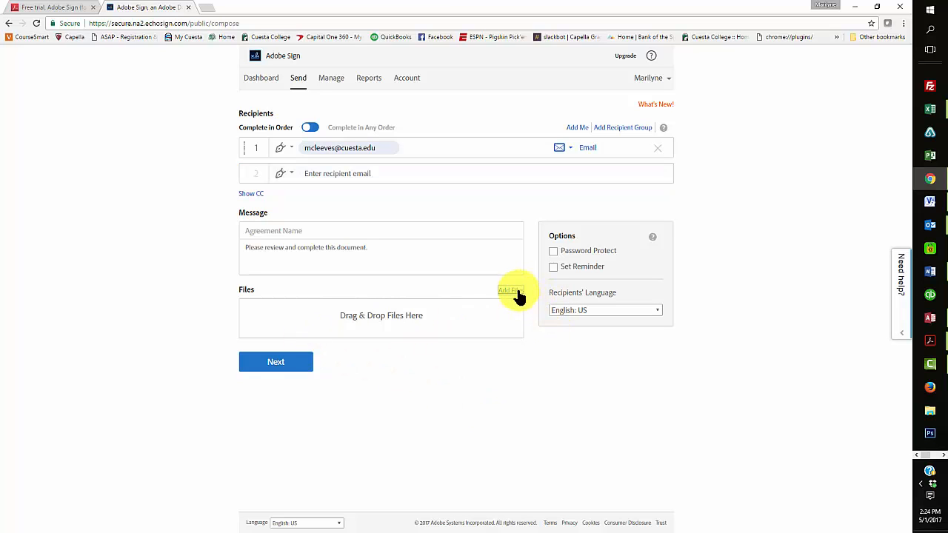
Attach Statement of Work.pdf from the computer to the agreement.
left_click(509, 290)
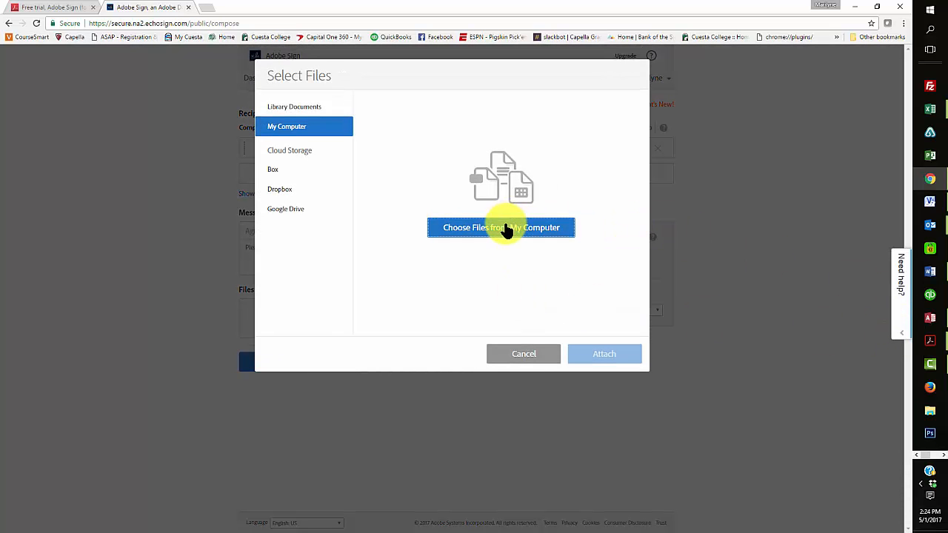
left_click(501, 228)
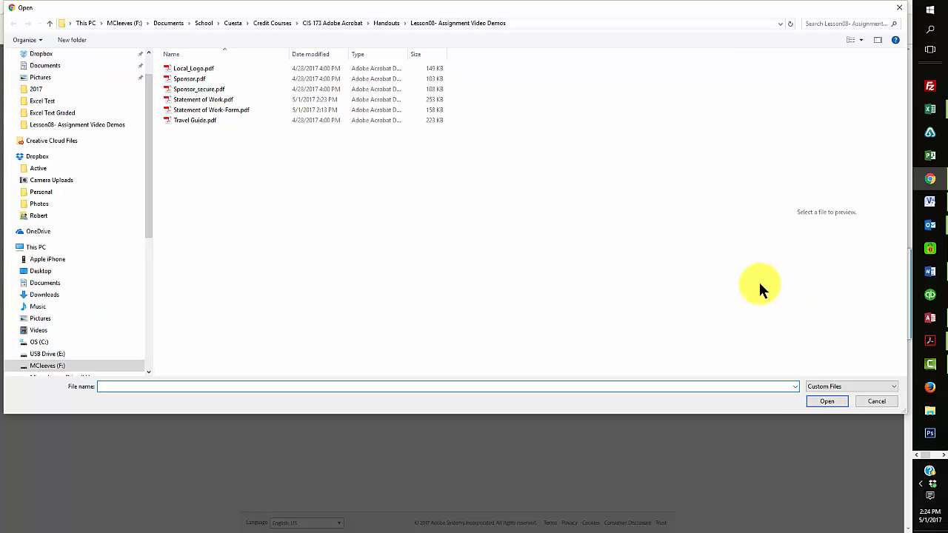
left_click(199, 89)
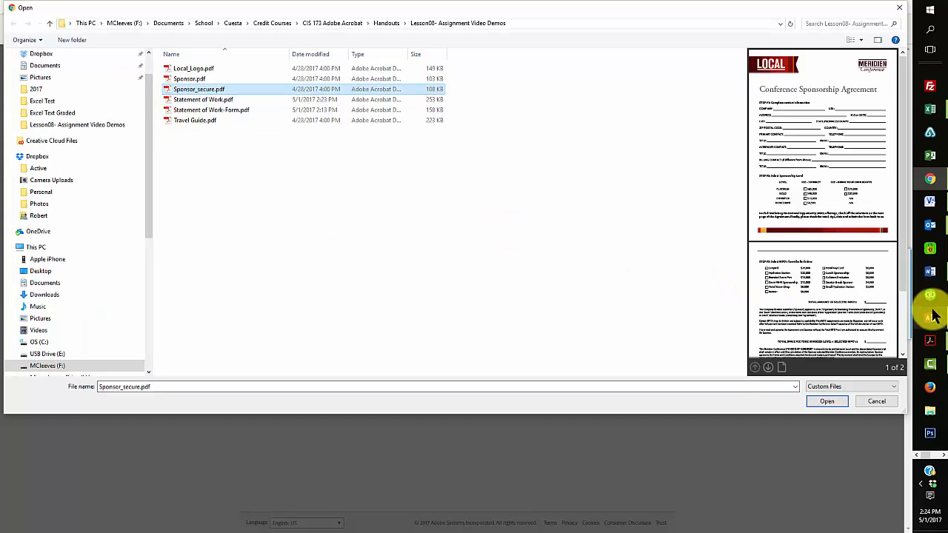
mouse_move(374, 267)
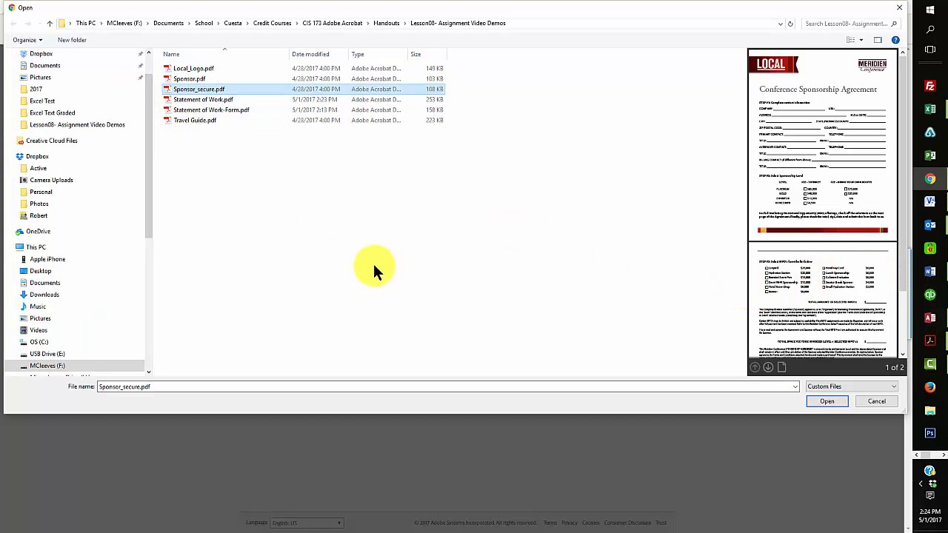
left_click(202, 100)
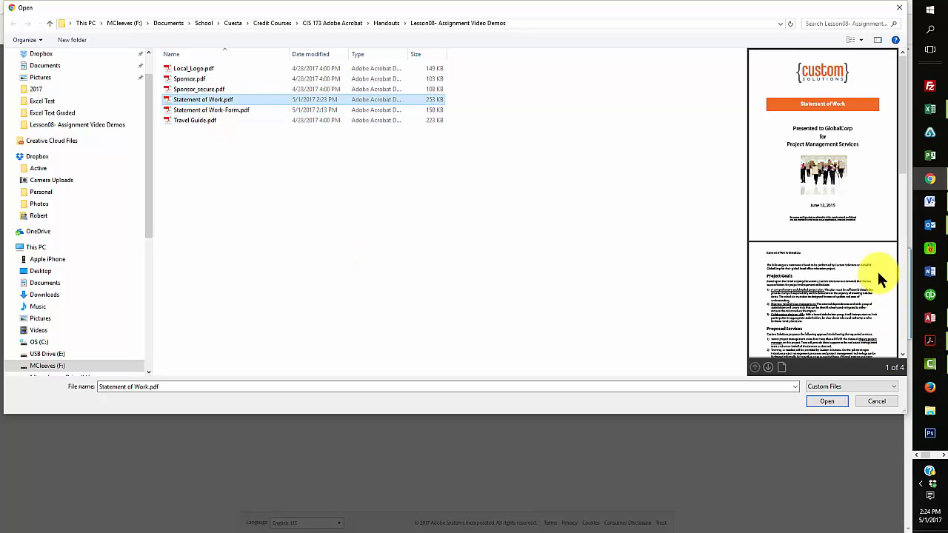
scroll("down", 3)
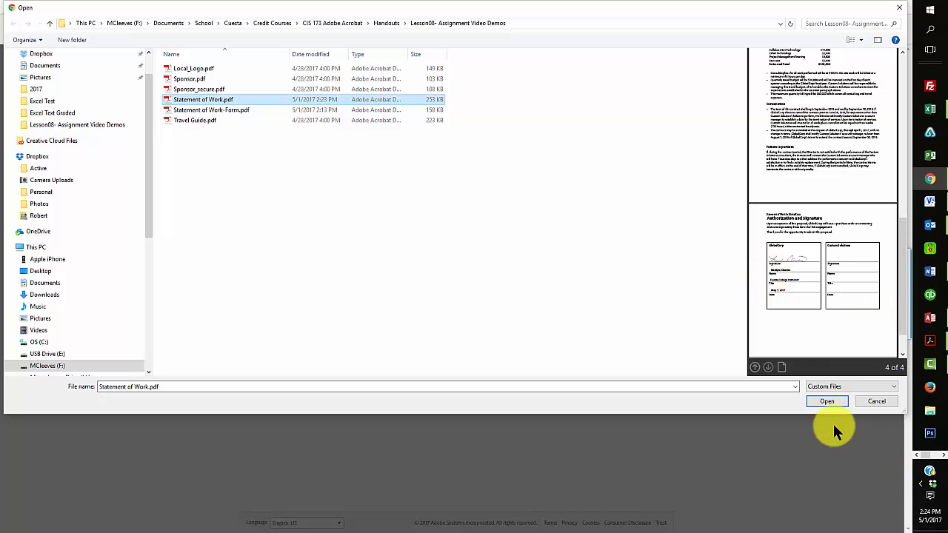
left_click(827, 401)
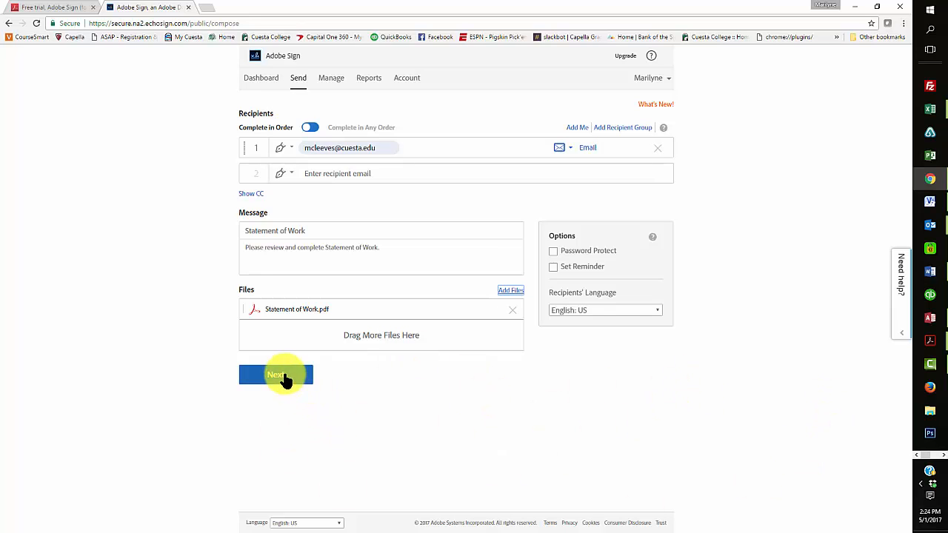
Place Signature, Full Name, Title and Date fields on Custom Solutions, then send.
left_click(275, 374)
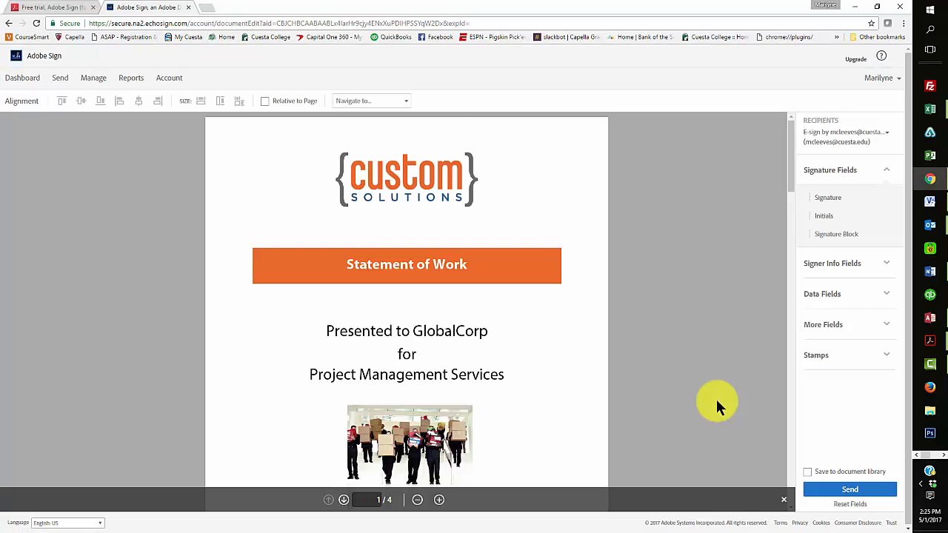
scroll("down", 3)
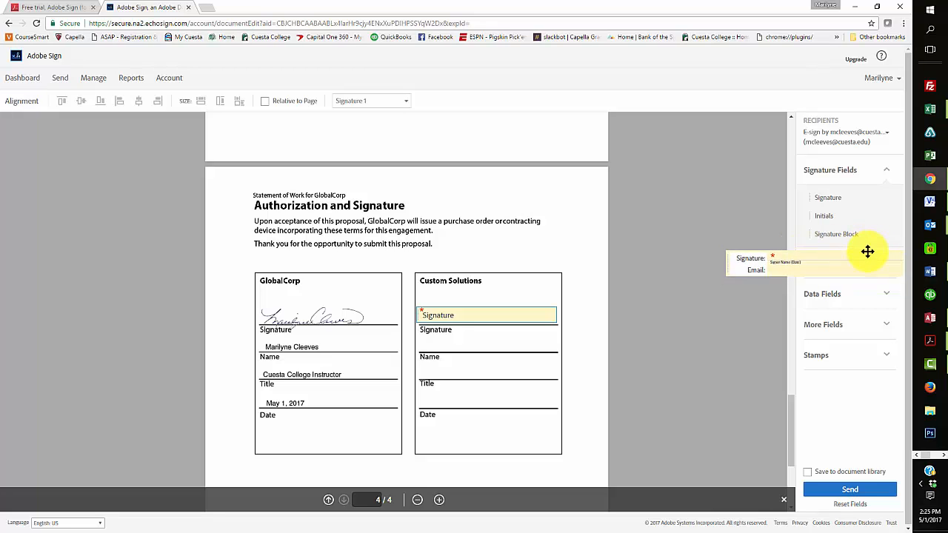
mouse_move(833, 263)
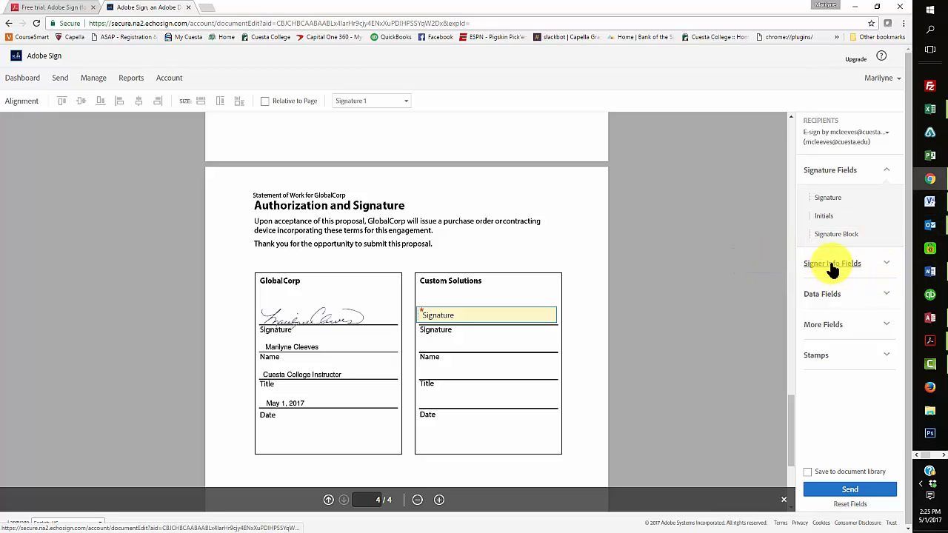
left_click(832, 263)
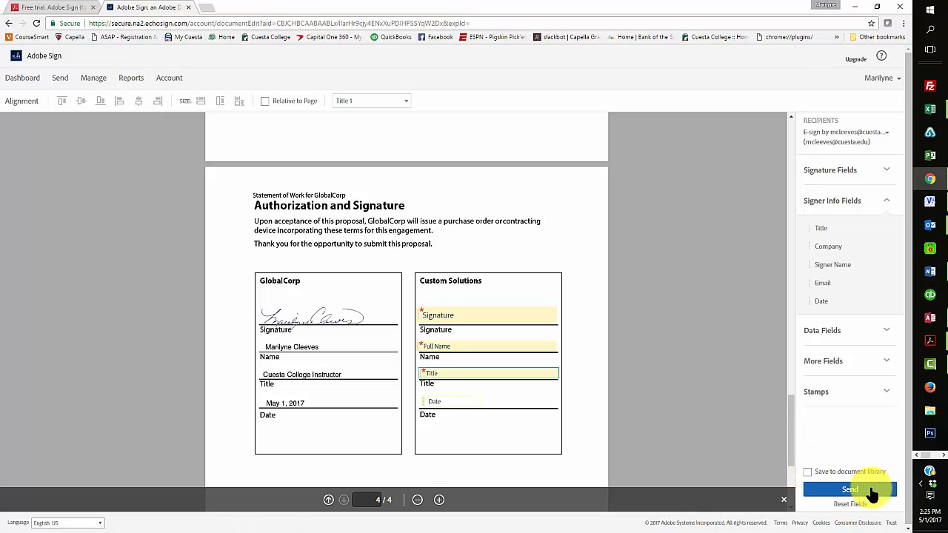
left_click(849, 490)
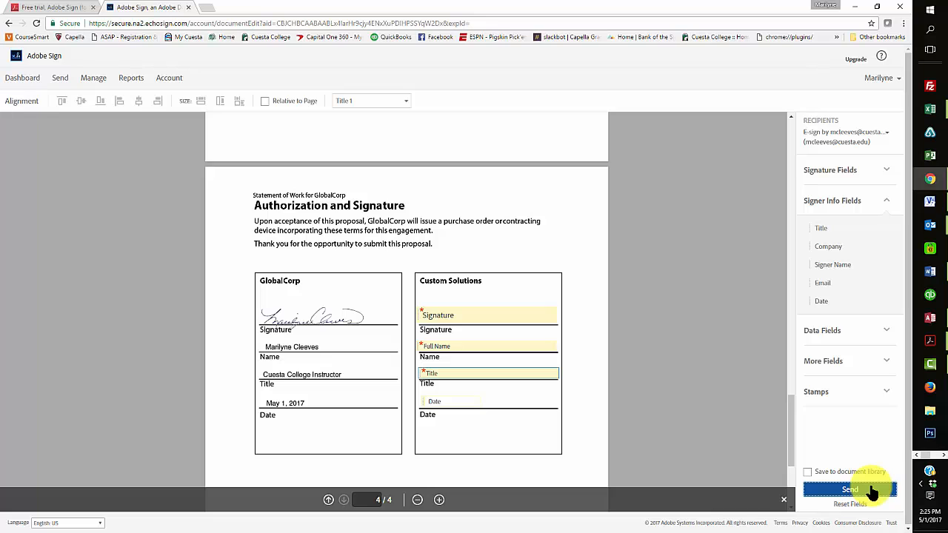
left_click(849, 489)
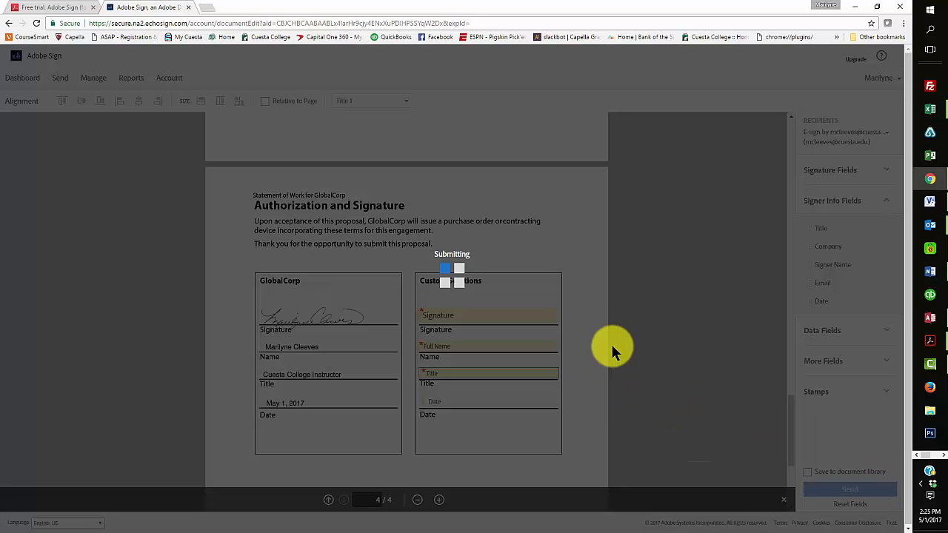
Open the 'Please sign Statement of Work' email in the Cuesta inbox and follow its review link.
left_click(850, 489)
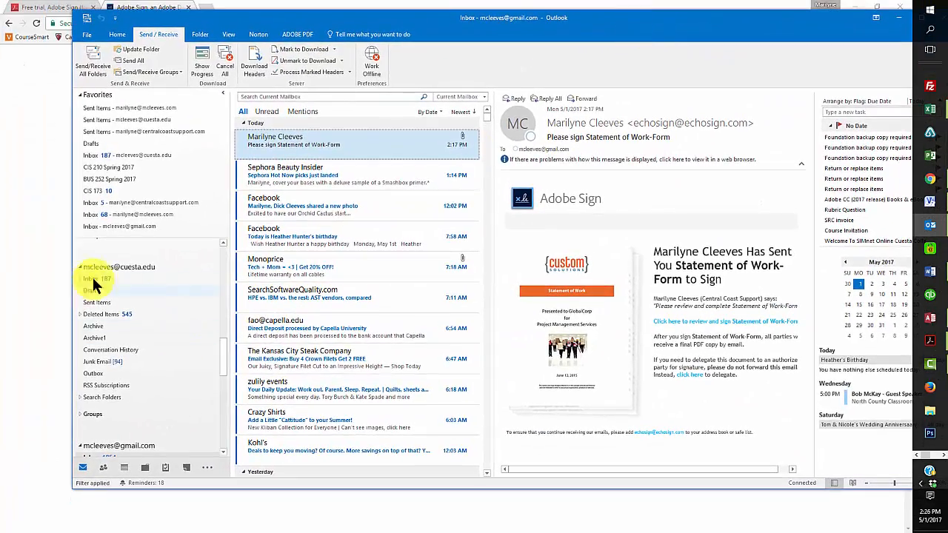
left_click(96, 279)
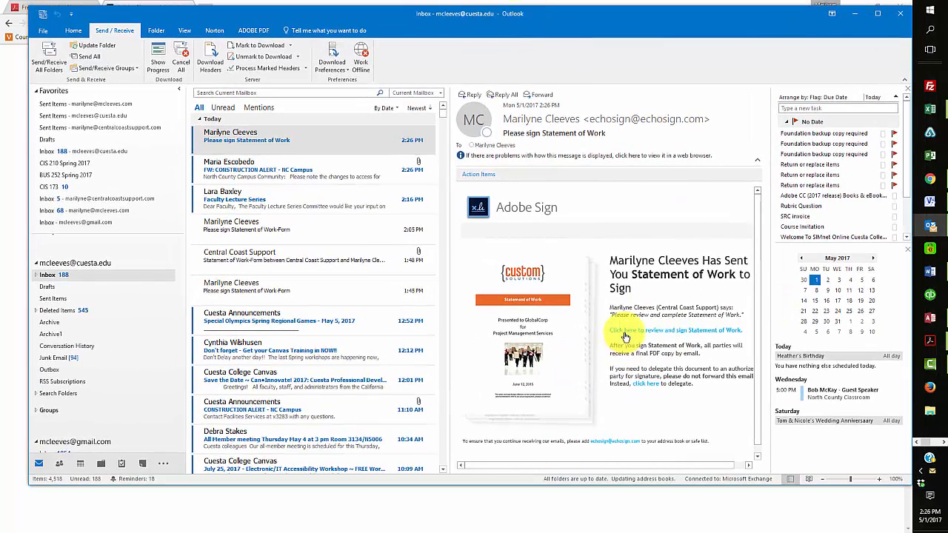
left_click(624, 330)
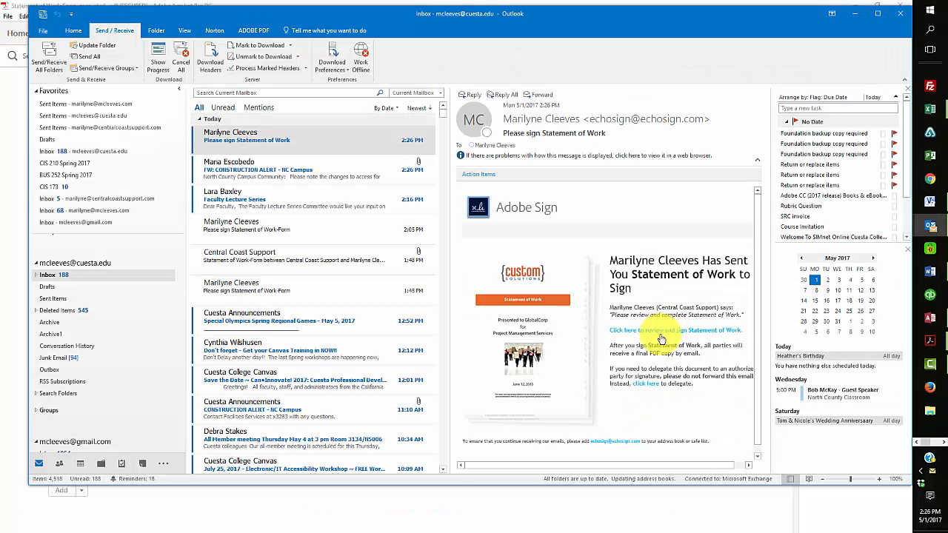
Sign the Custom Solutions block as Joe Student with the title 'Super CEO'.
left_click(661, 330)
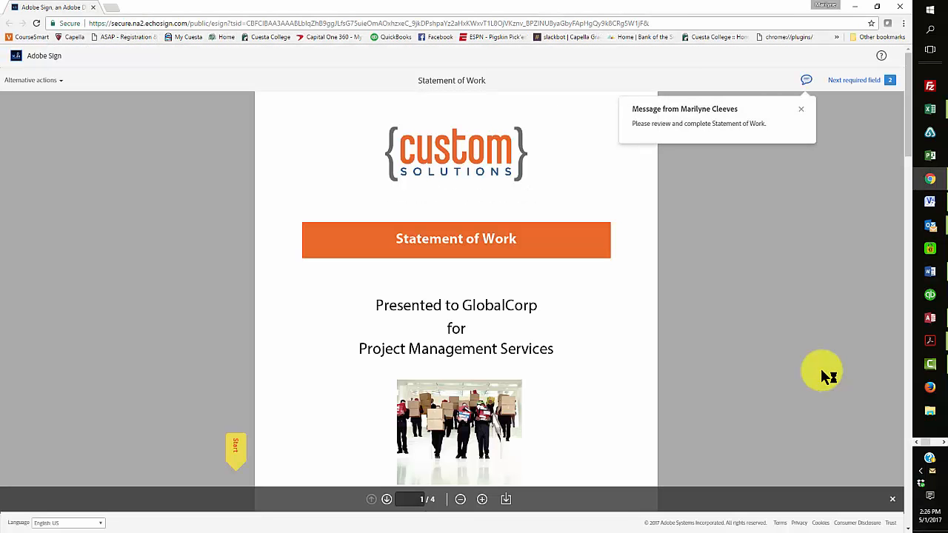
scroll("down", 3)
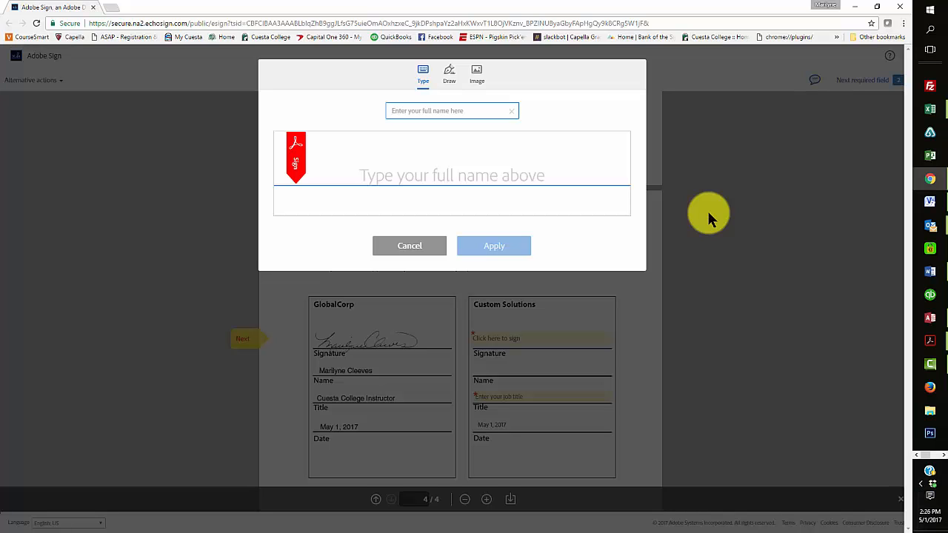
type("Joe Student")
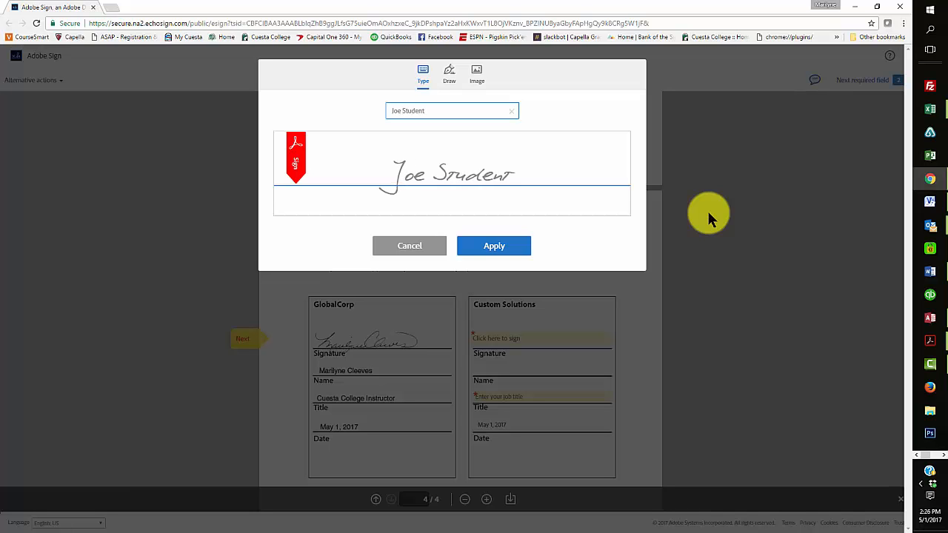
left_click(493, 245)
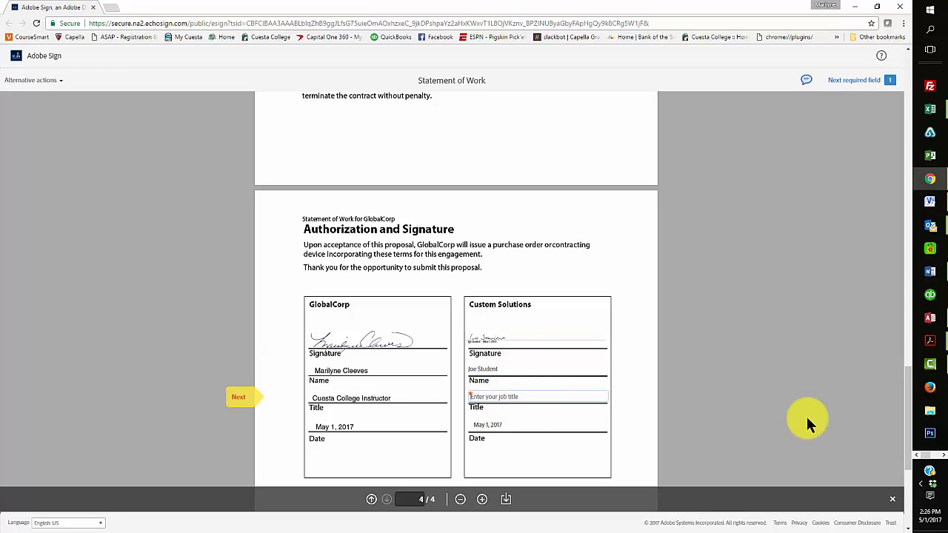
type("Super CEO")
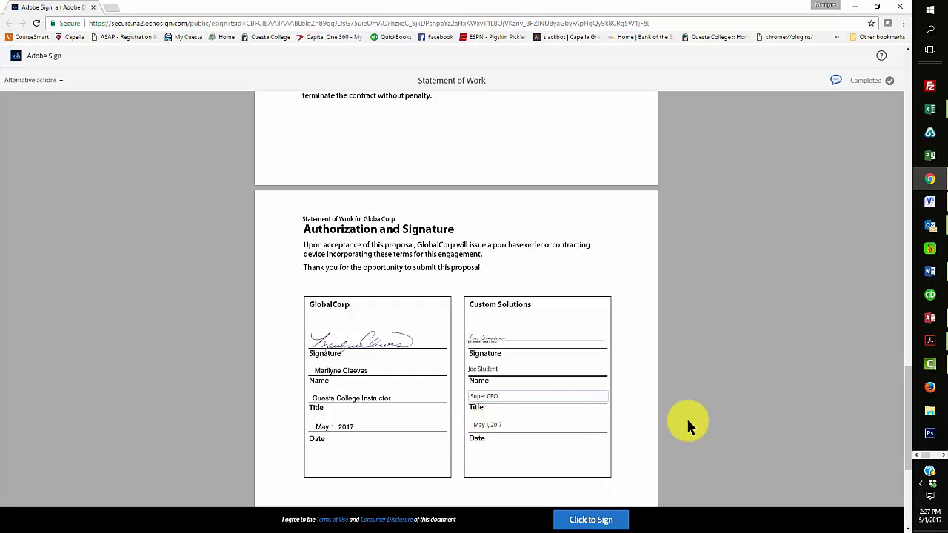
mouse_move(590, 519)
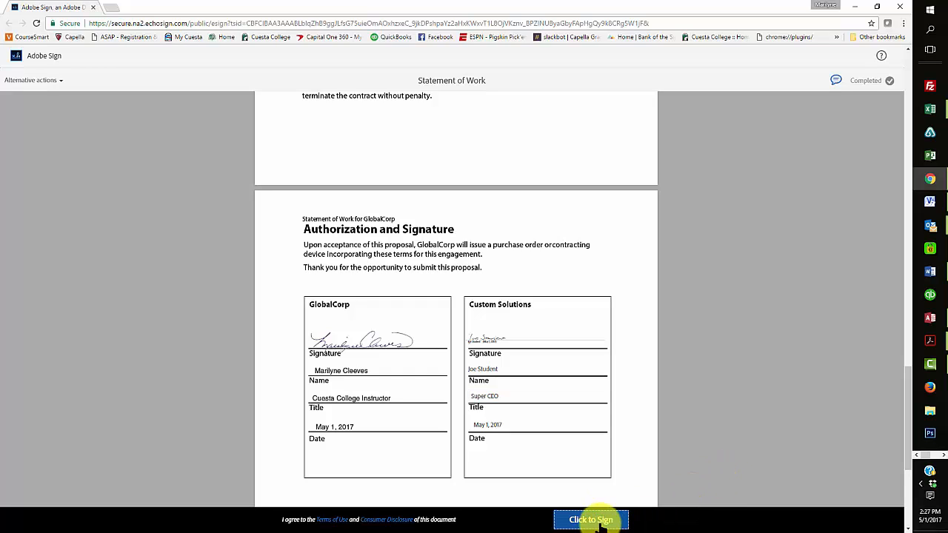
Finalize the Statement of Work signature, download a signed copy, and open that PDF.
left_click(591, 519)
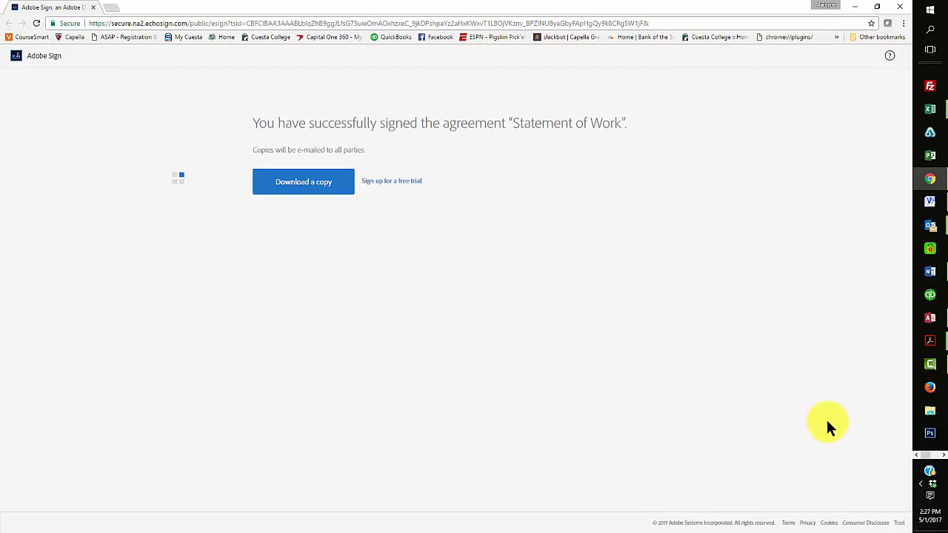
mouse_move(624, 439)
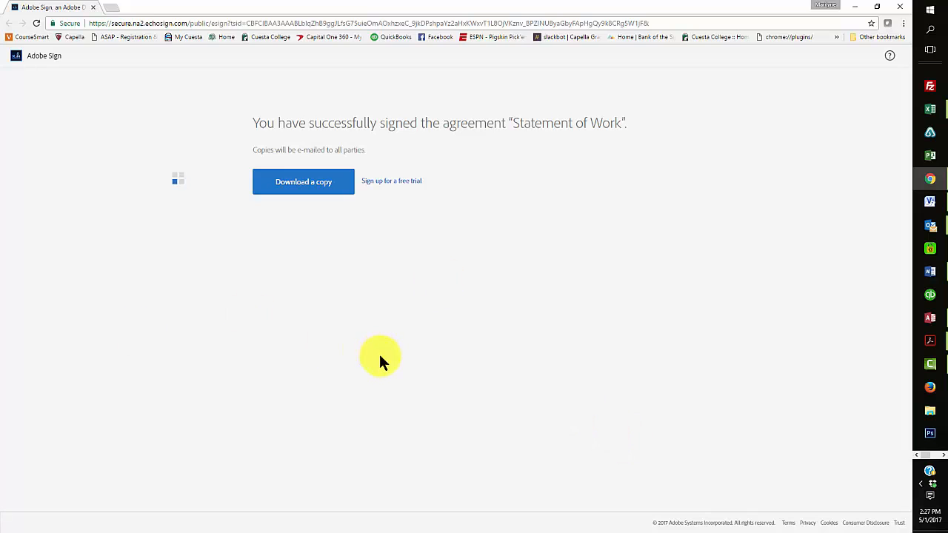
mouse_move(428, 354)
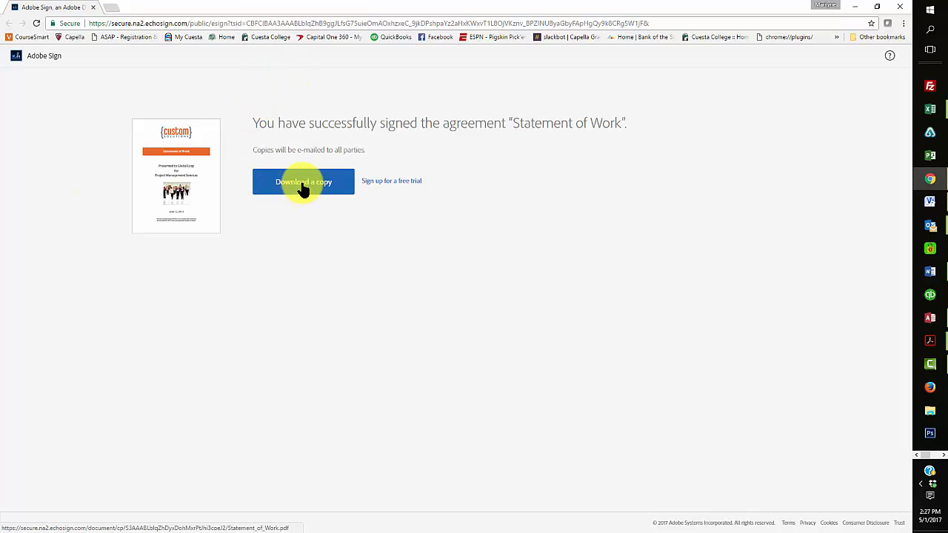
left_click(303, 182)
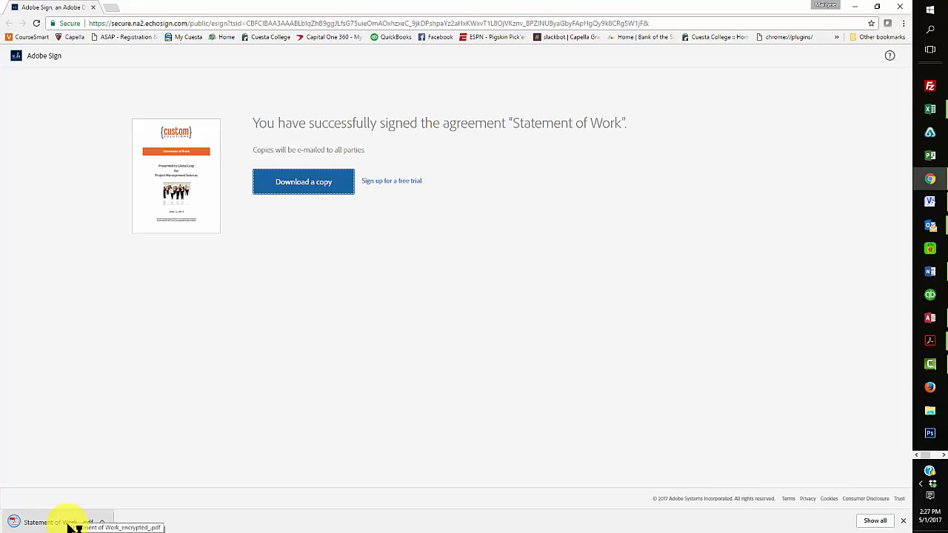
left_click(60, 522)
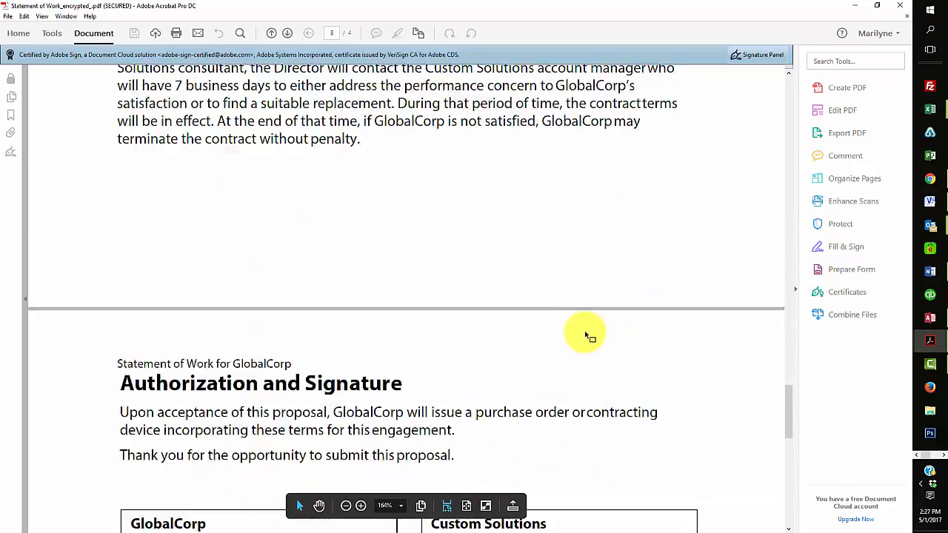
Scroll to the final page showing both GlobalCorp and Custom Solutions blocks signed.
scroll("down", 3)
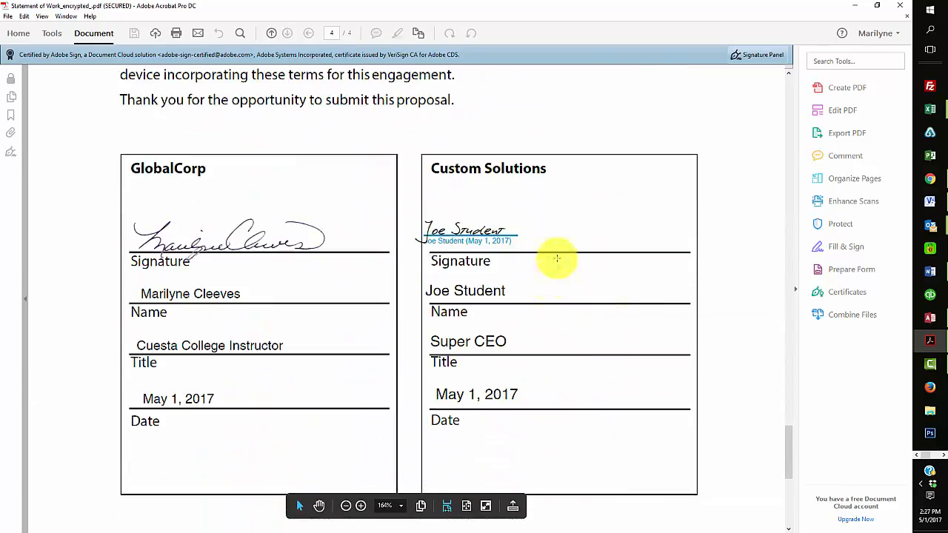